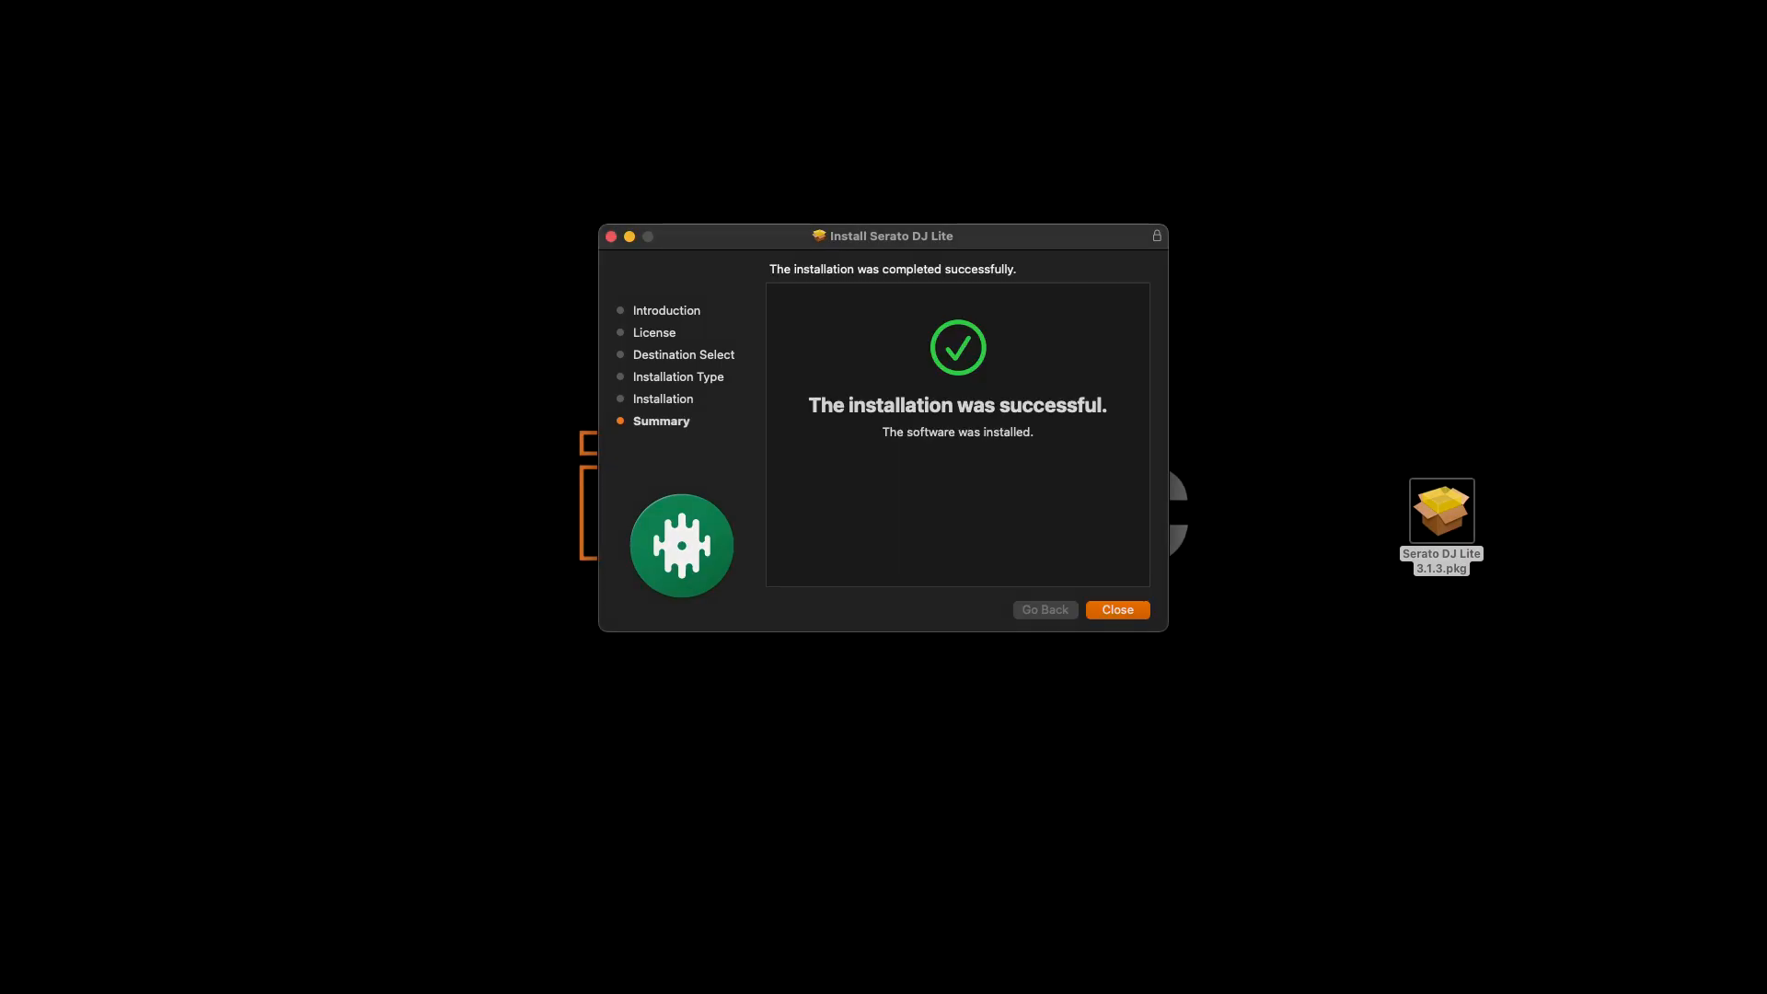
Close the macOS Installer after the successful Serato DJ Lite installation.
{"action": "left_click", "coordinate": [1115, 610]}
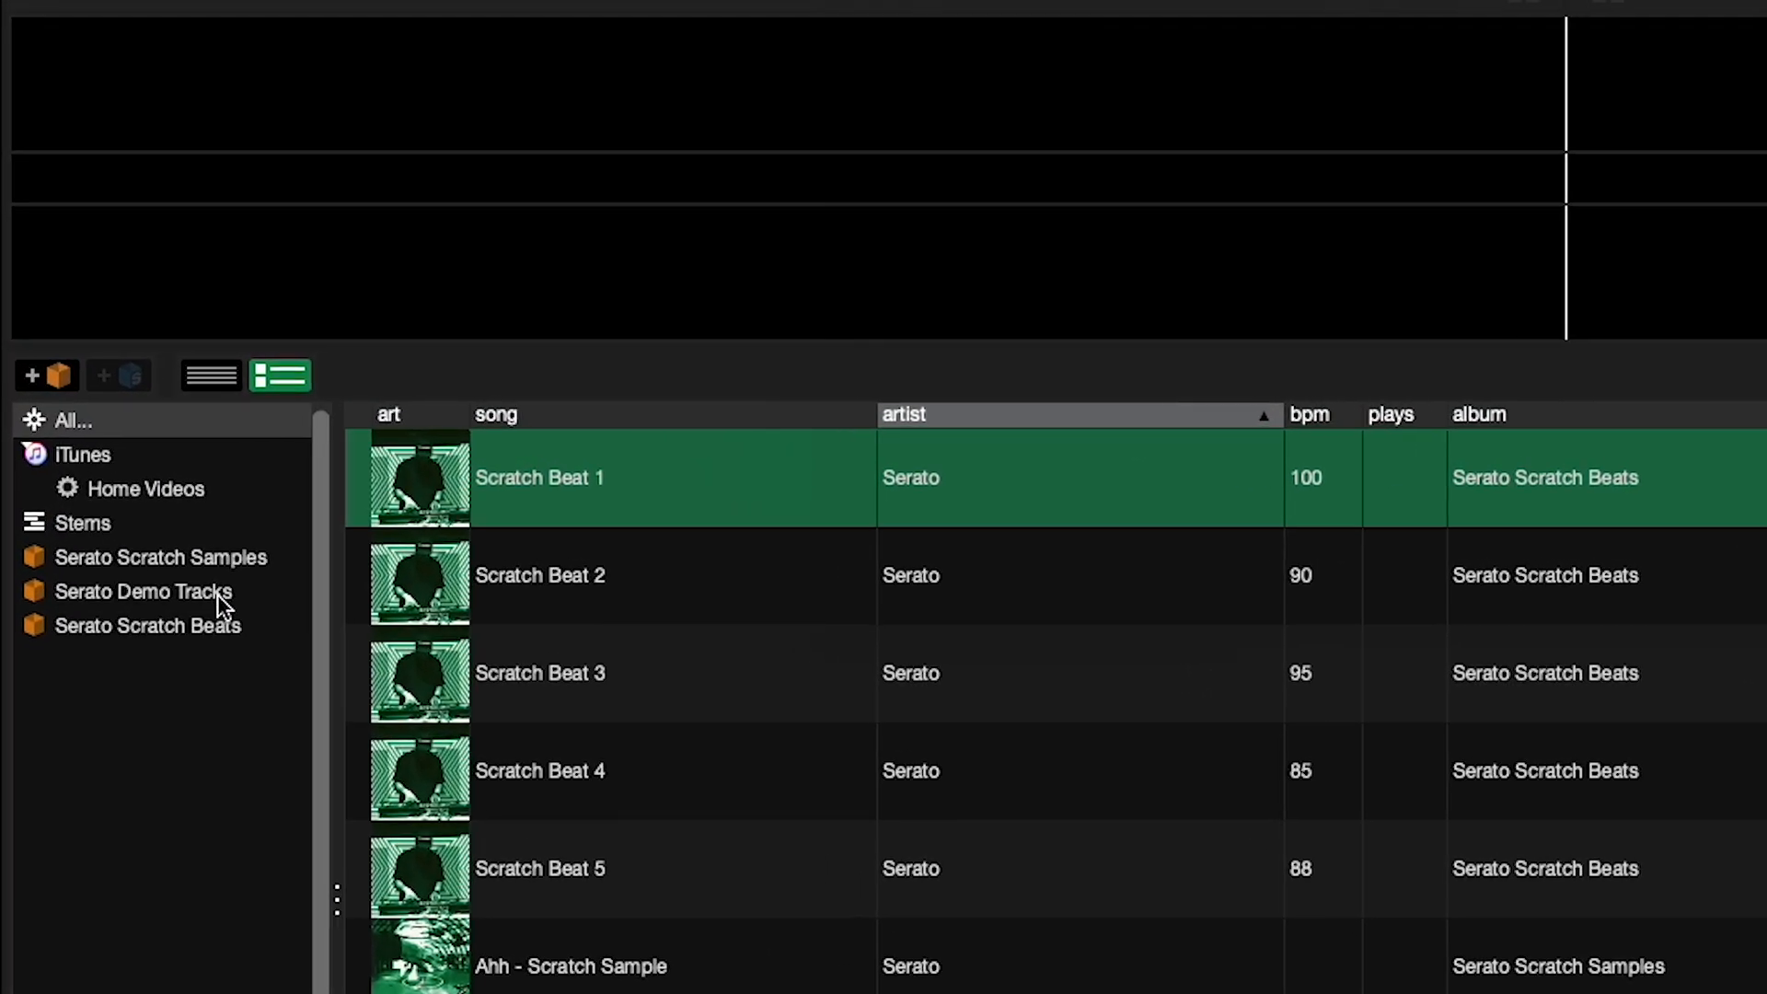
{"action": "left_click", "coordinate": [143, 591]}
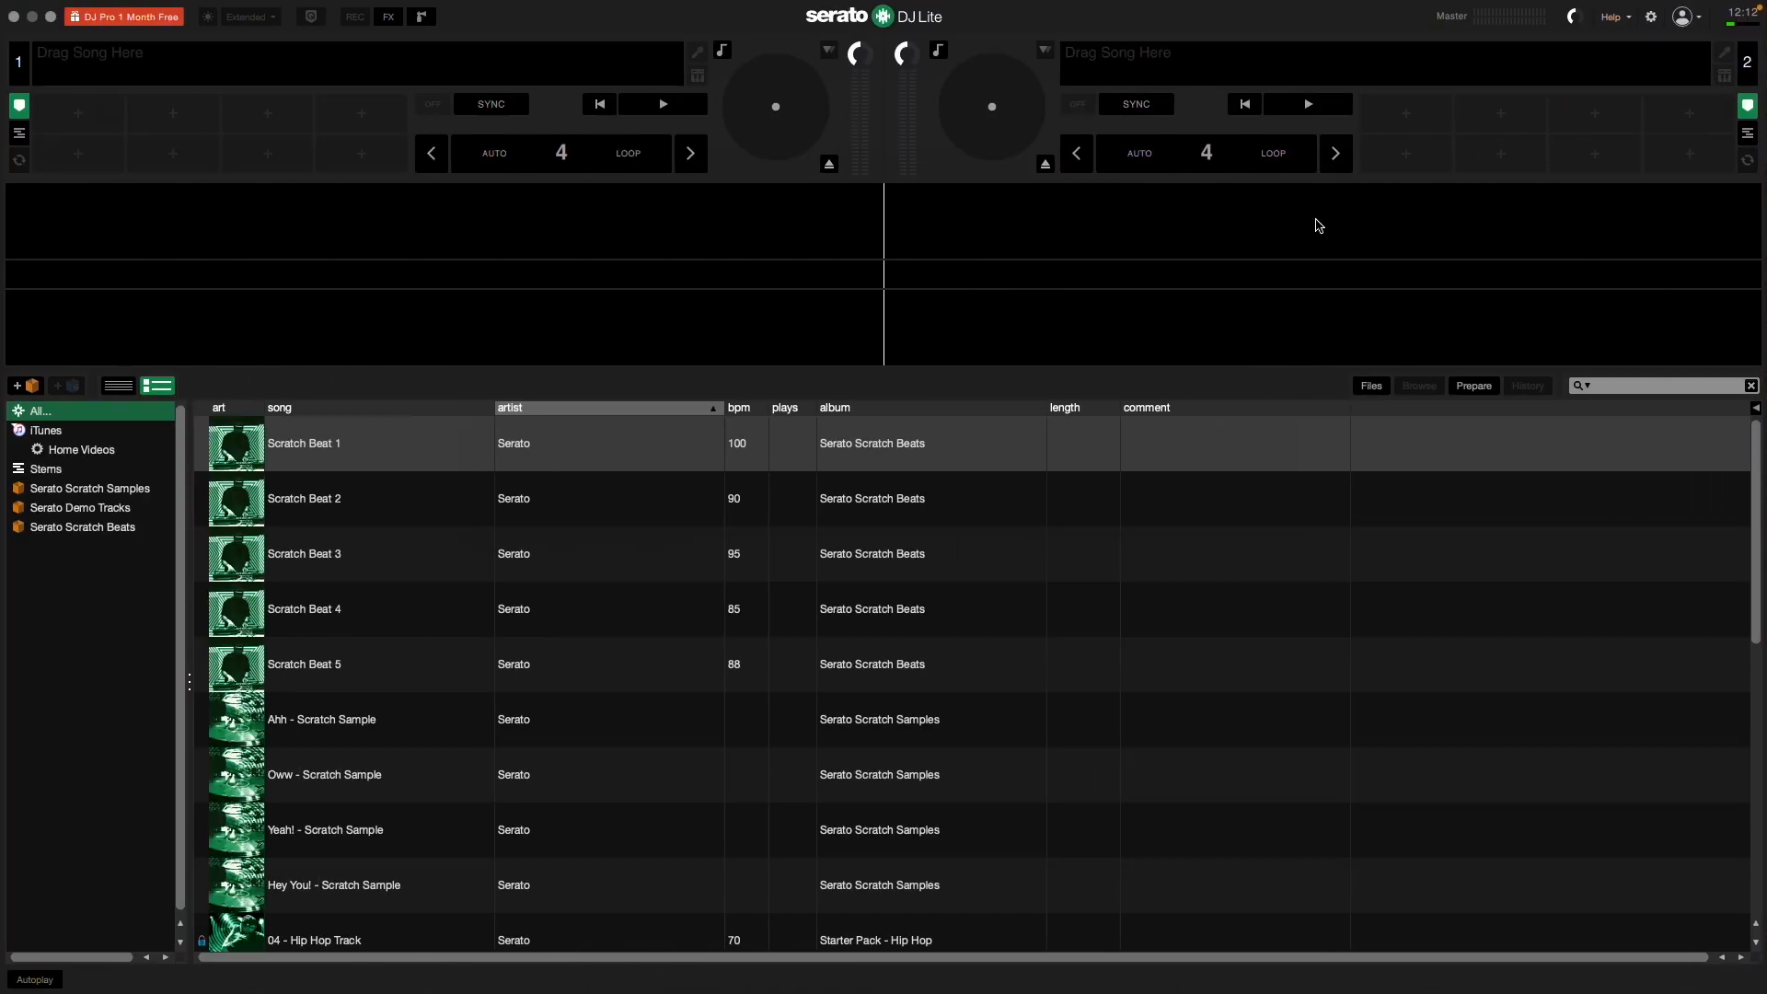
Enable Show Streaming Services in Library + Display and select Beatport as the provider.
{"action": "left_click", "coordinate": [1650, 16]}
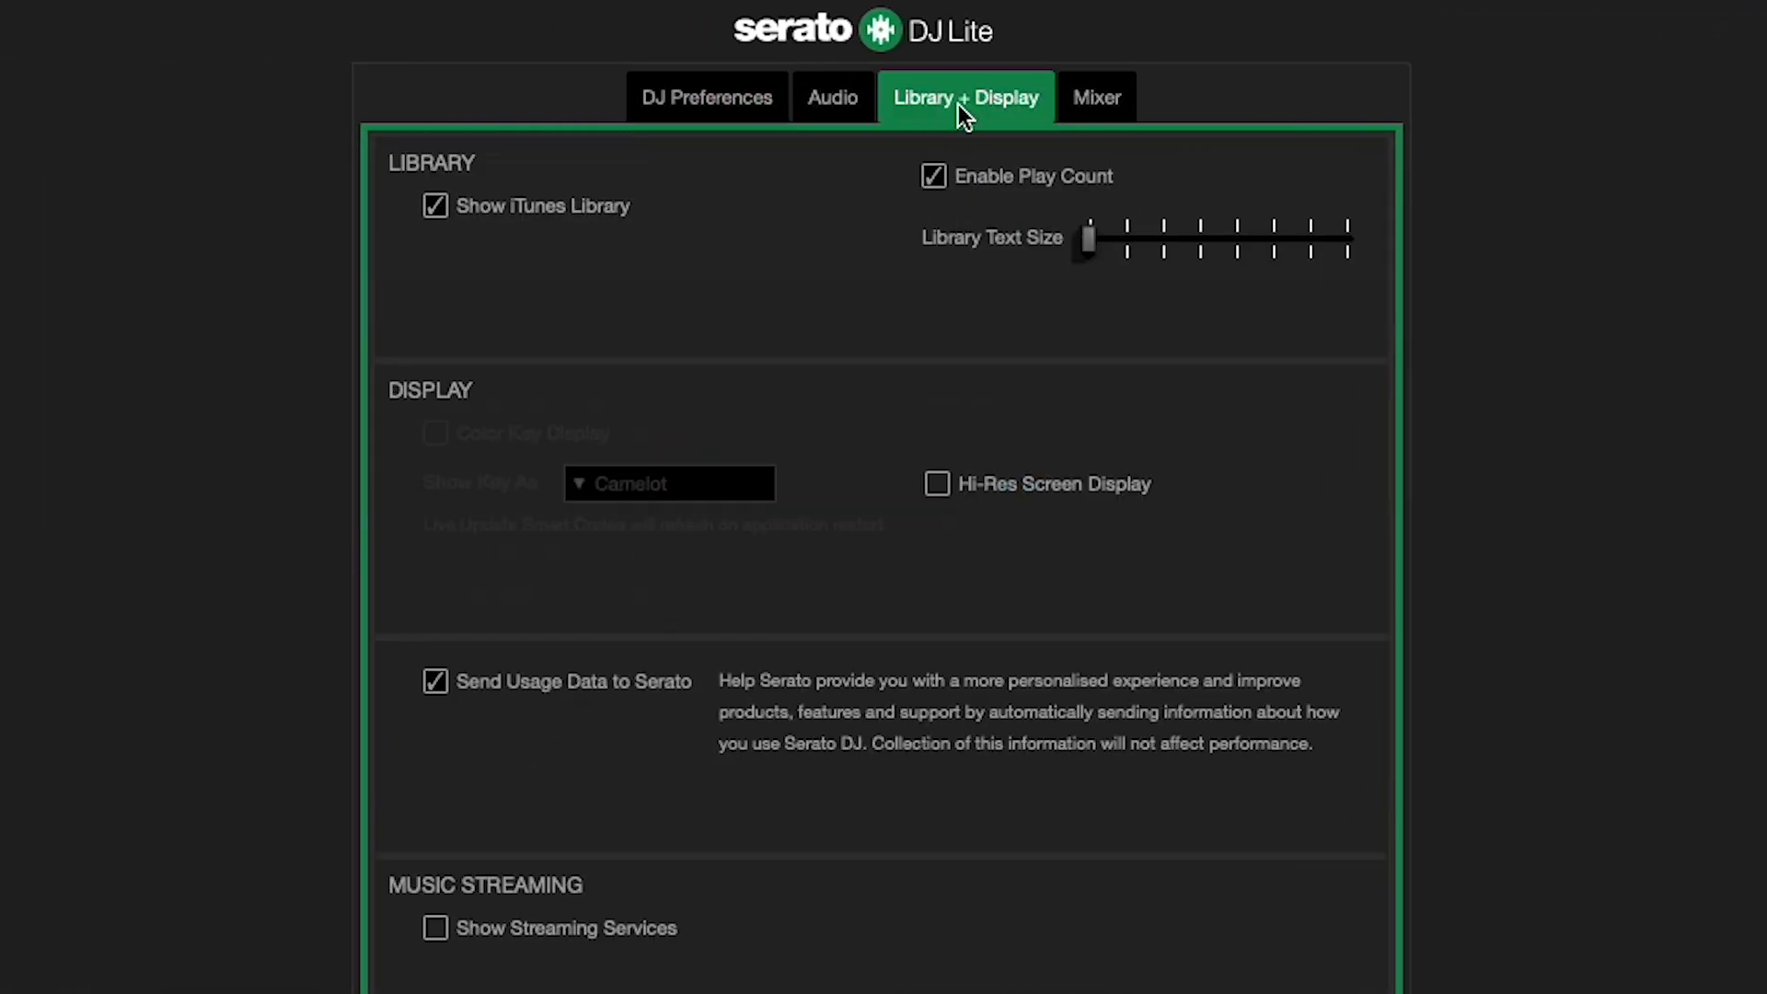
{"action": "scroll", "scroll_direction": "down", "scroll_amount": 3}
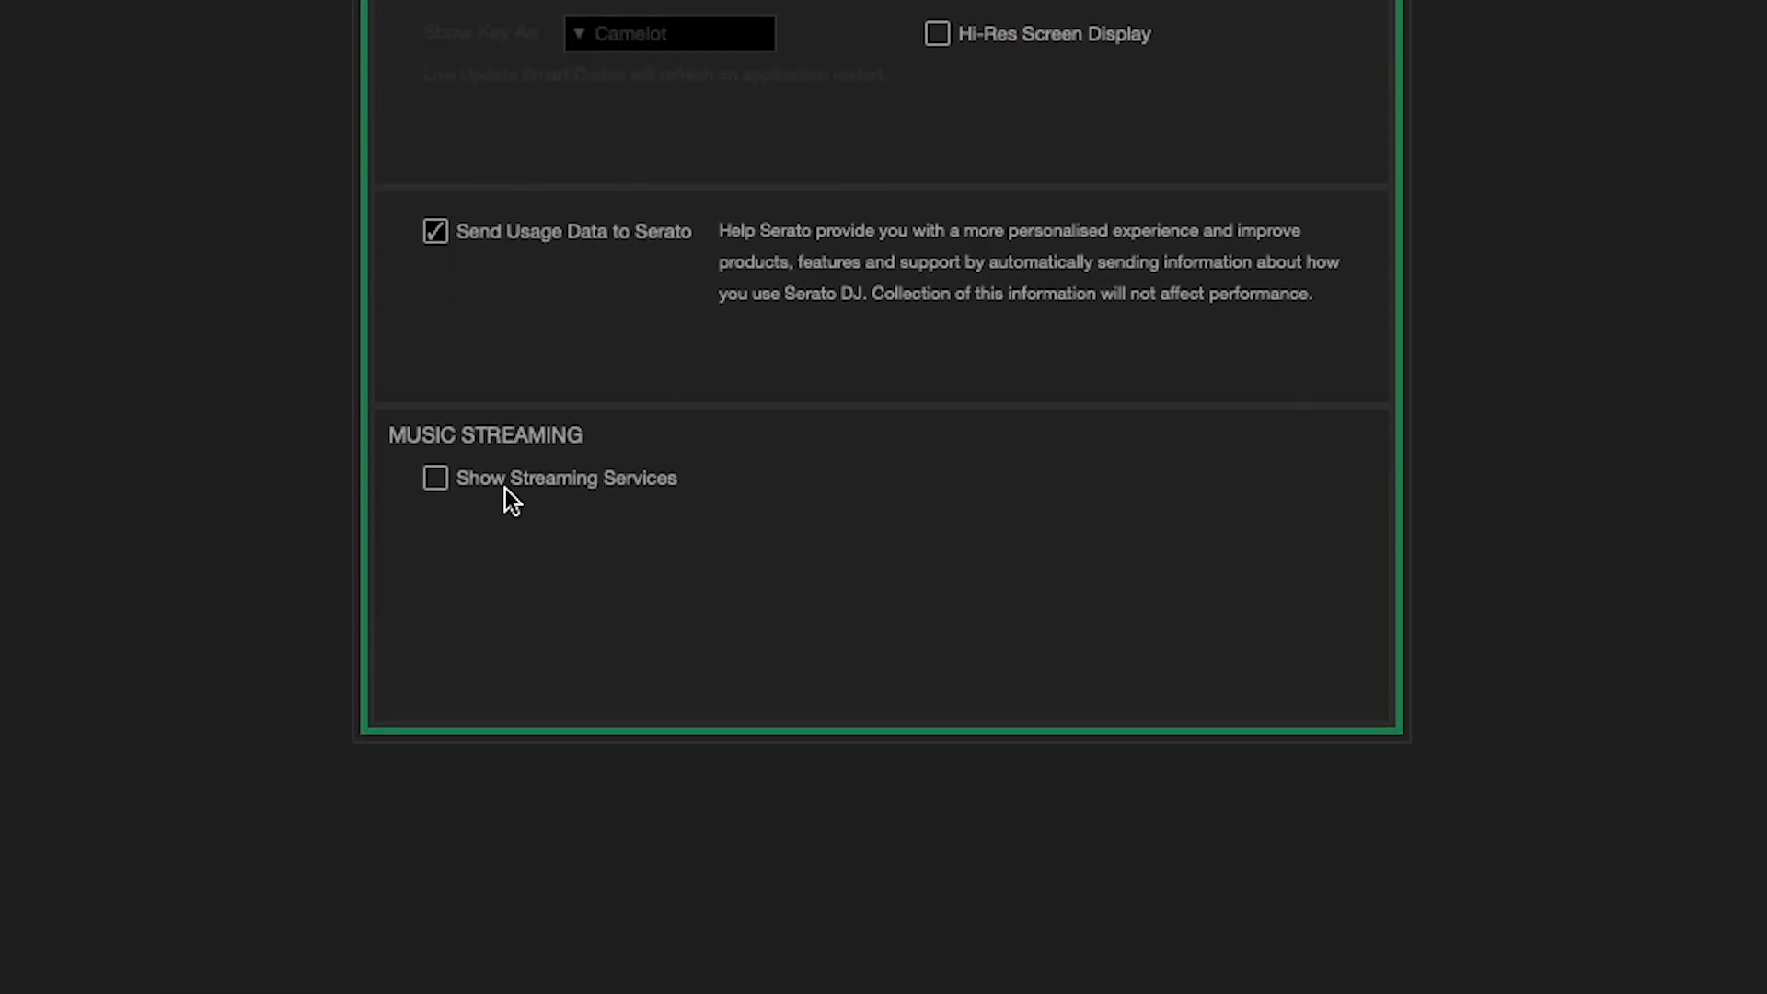
{"action": "left_click", "coordinate": [435, 476]}
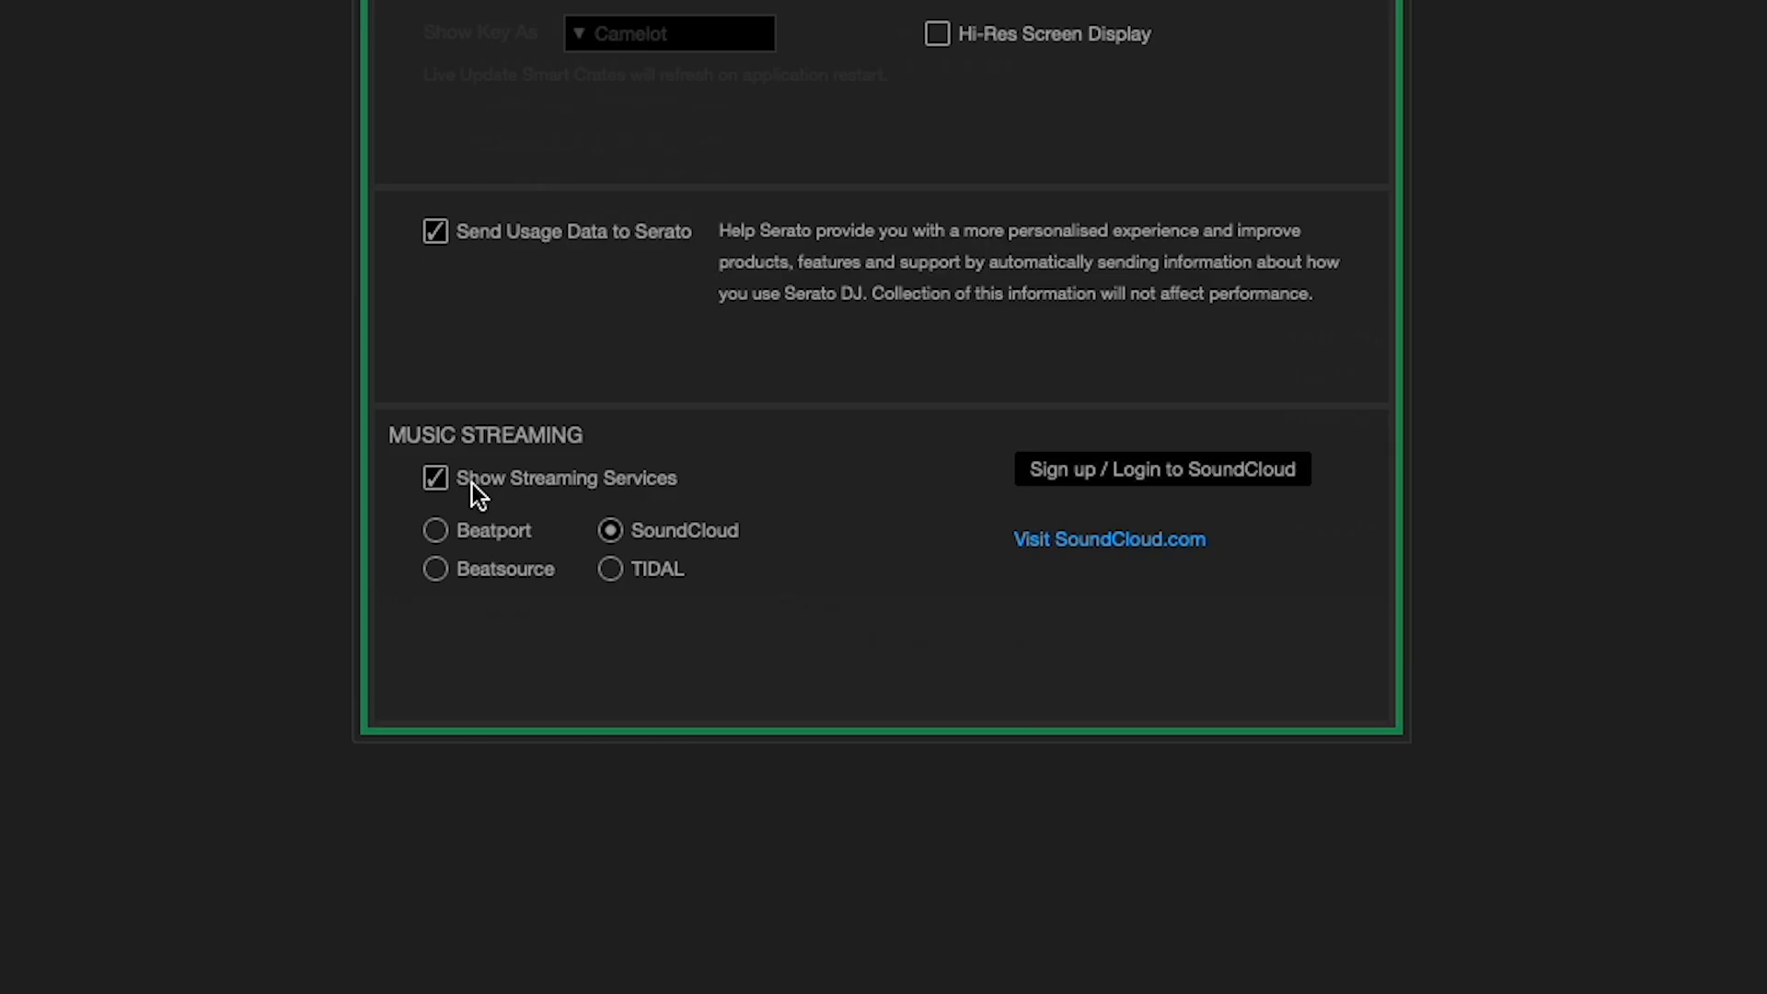
{"action": "left_click", "coordinate": [435, 530]}
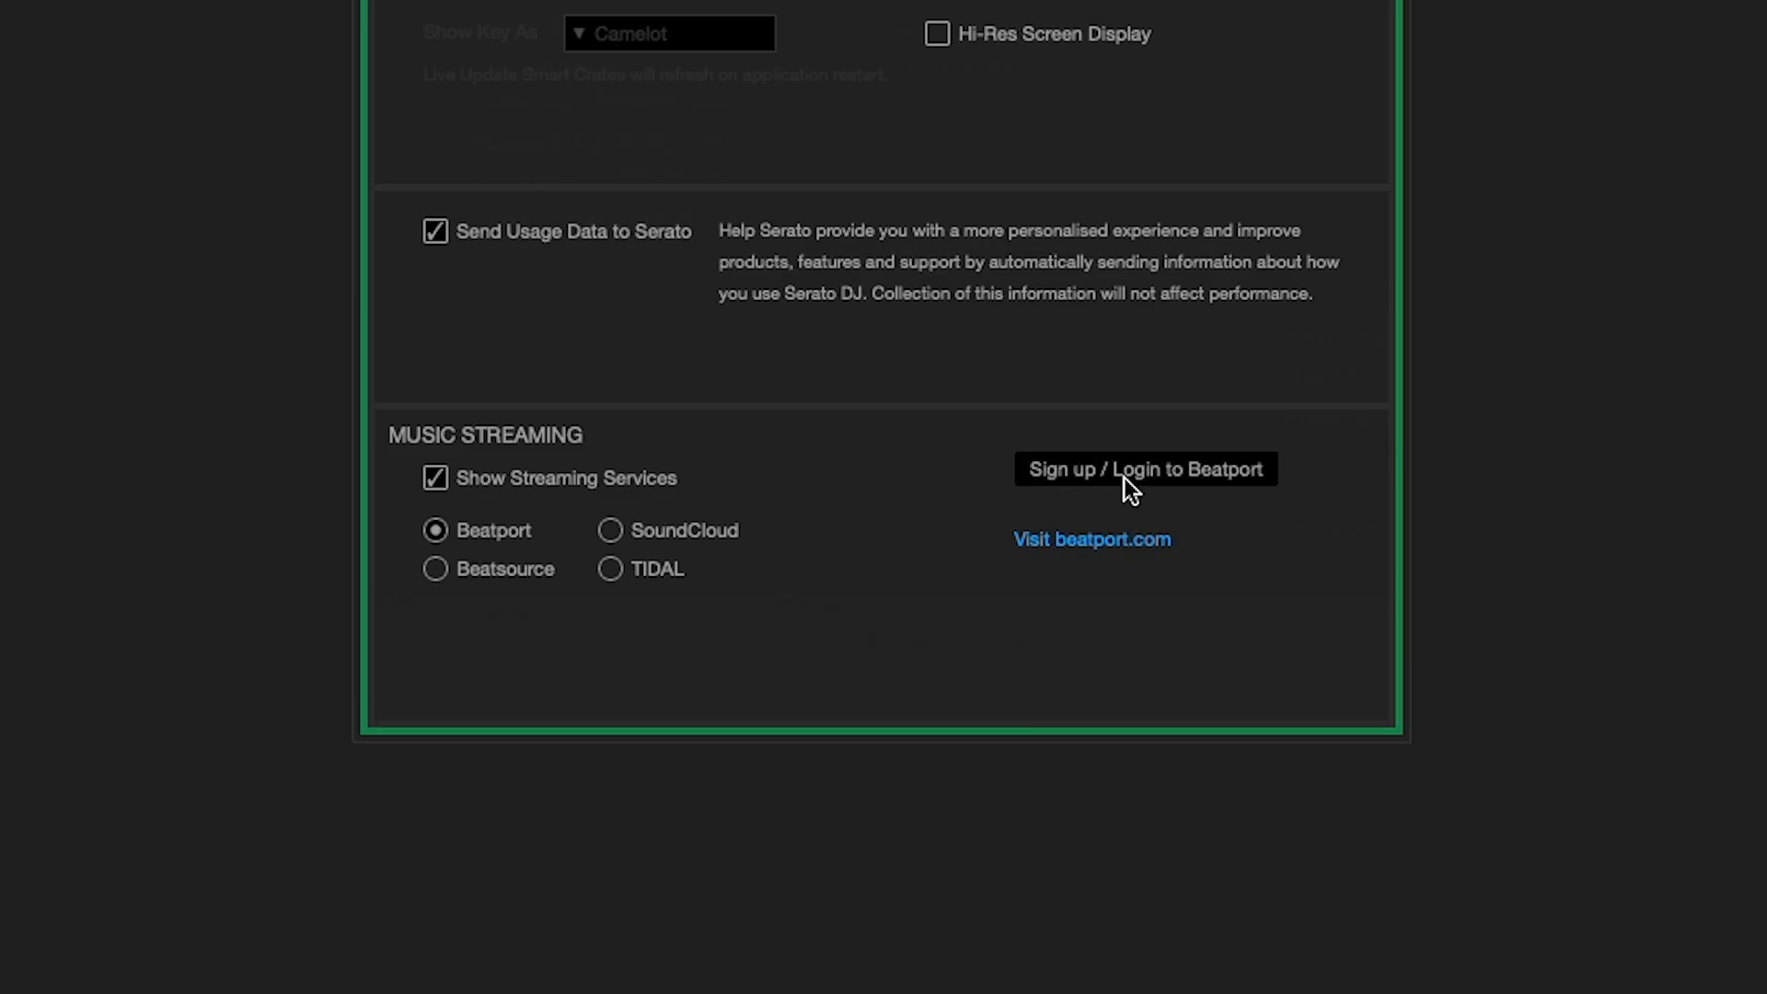
Log in to Beatport and dismiss the 'Got it, get mixing' guide.
{"action": "left_click", "coordinate": [1143, 469]}
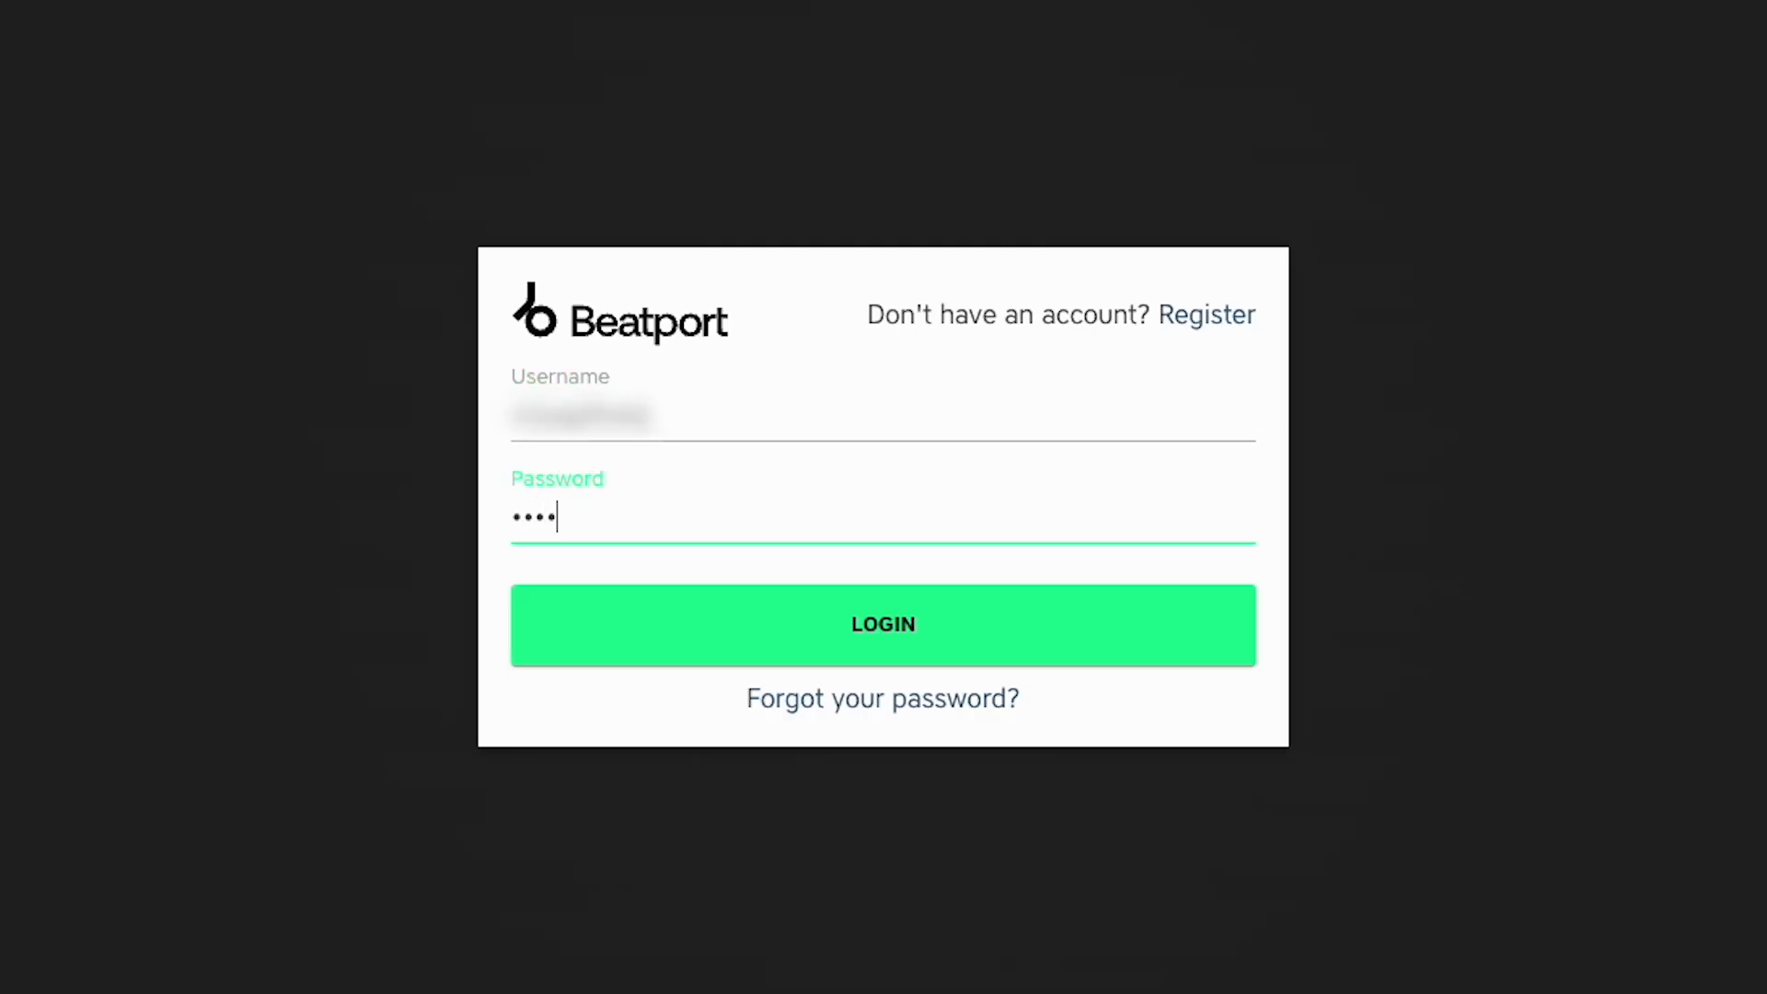
{"action": "left_click", "coordinate": [883, 624]}
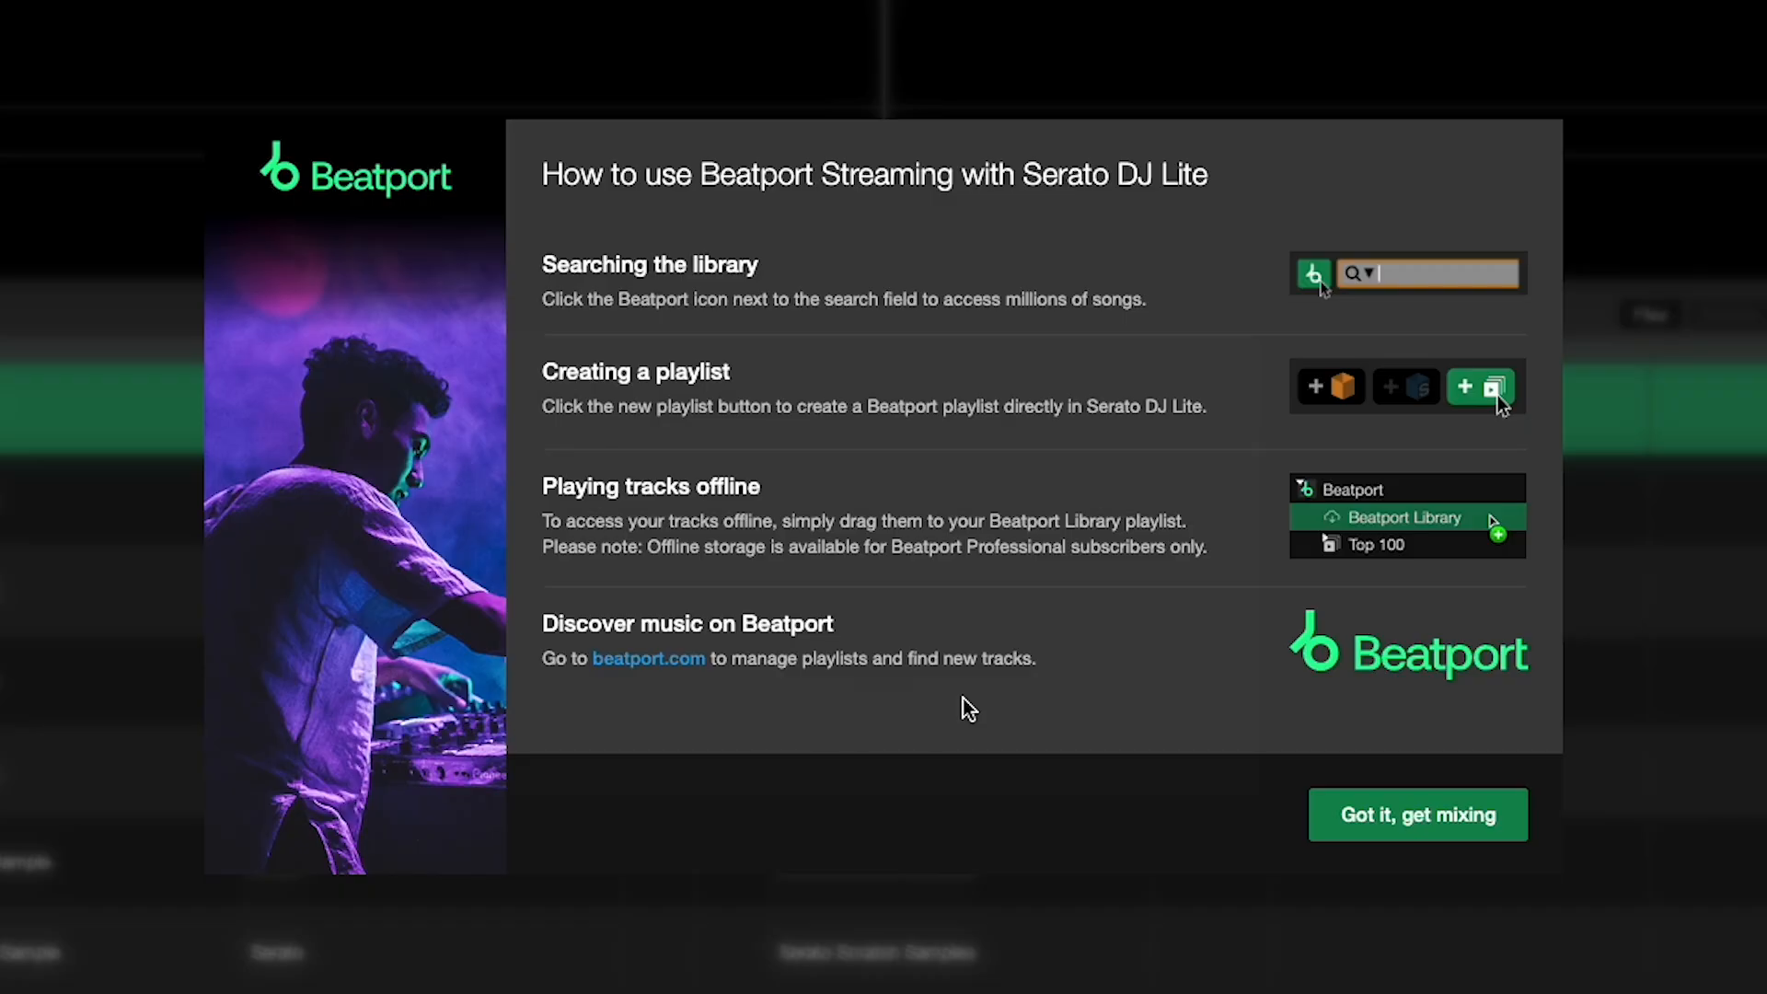
{"action": "mouse_move", "coordinate": [1432, 828]}
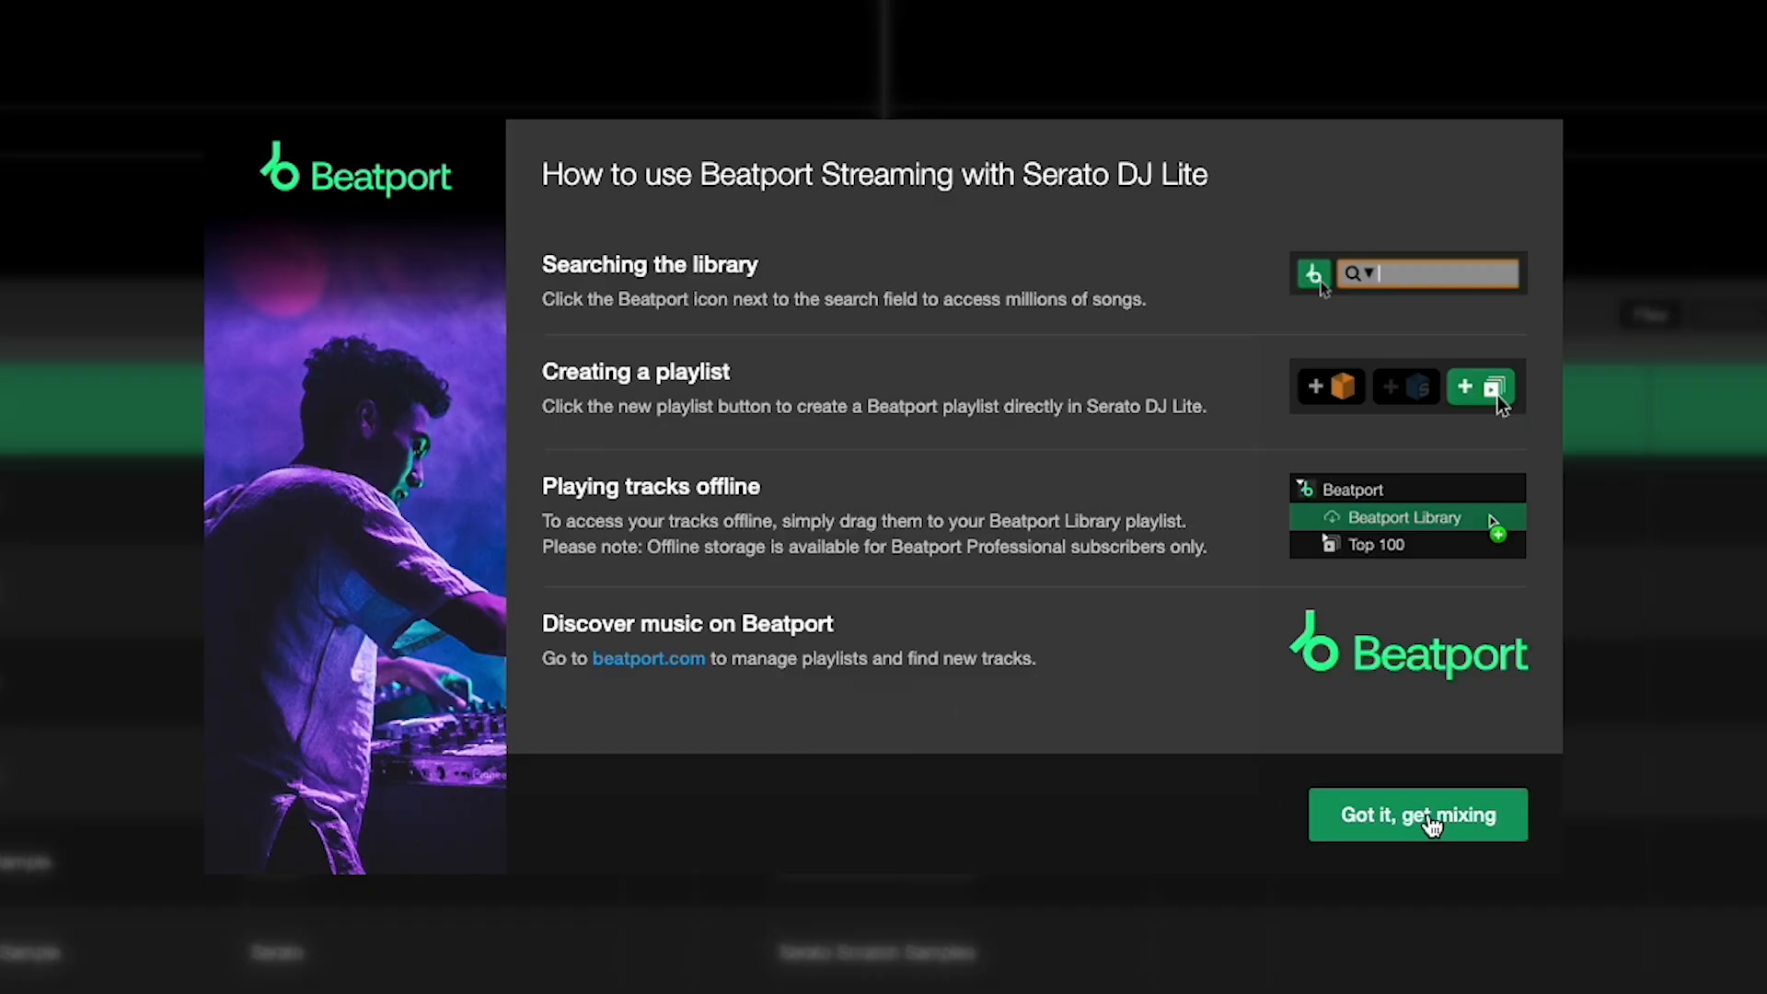
{"action": "left_click", "coordinate": [1417, 814]}
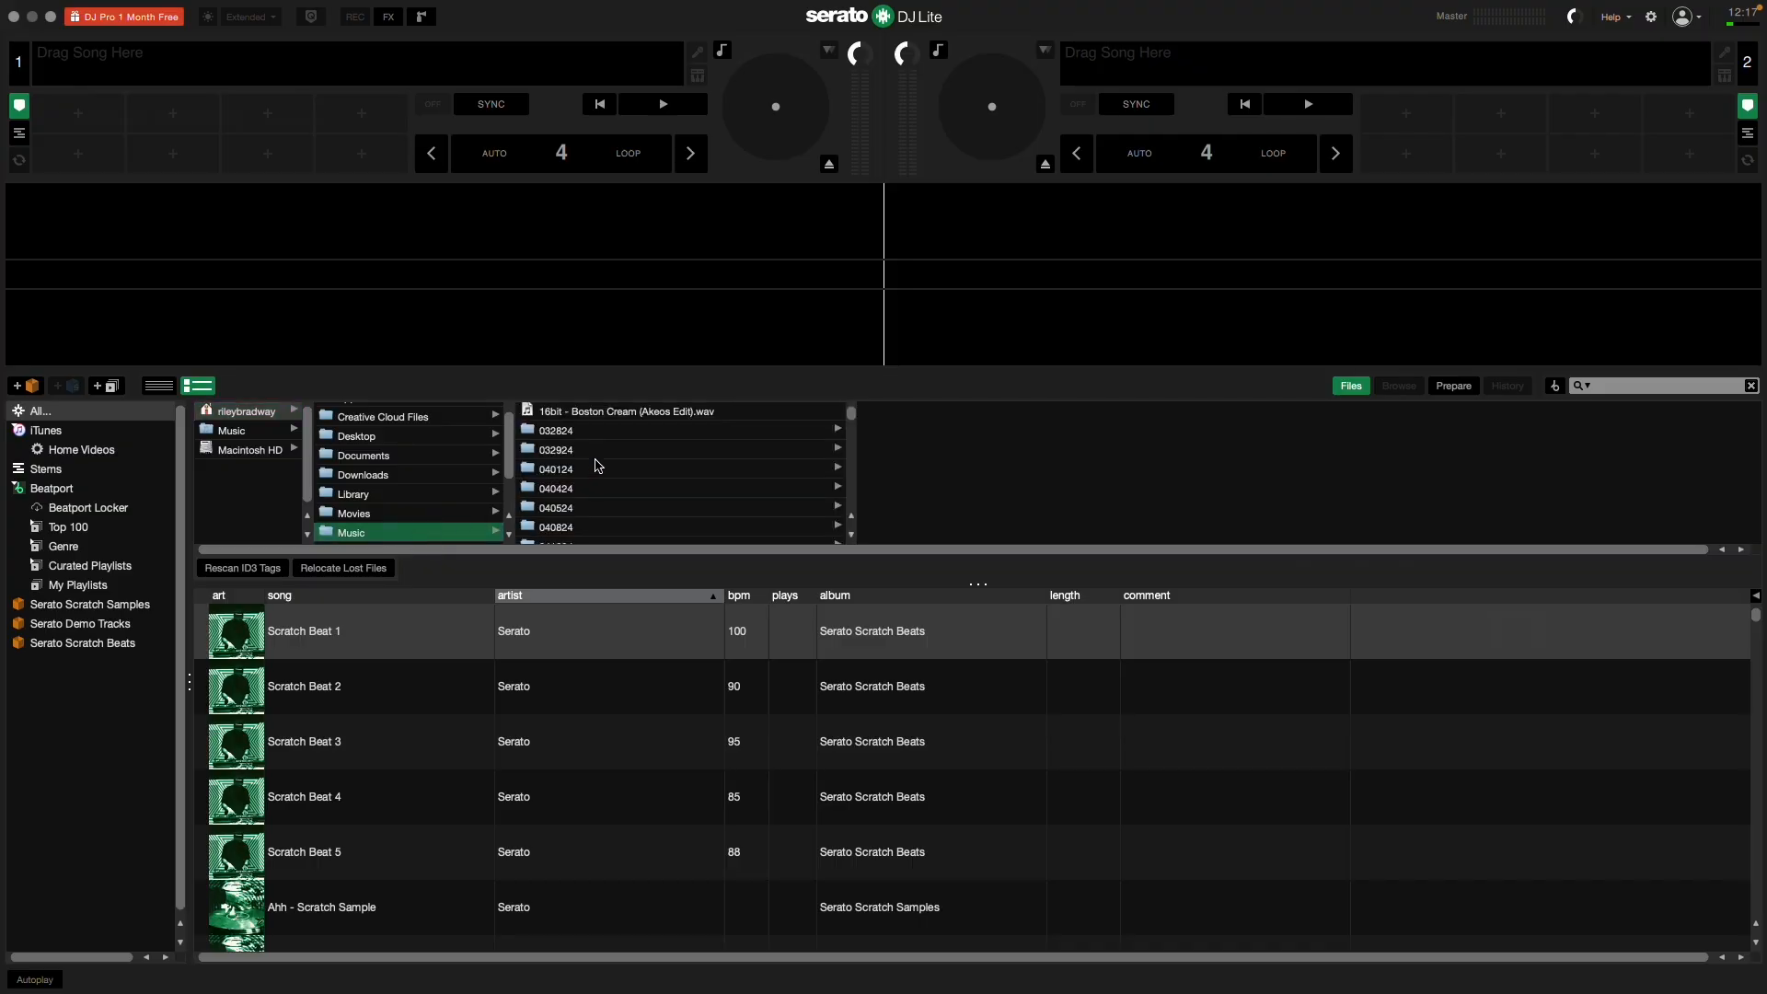
Open the Music folder's 032924 subfolder in the Files browser.
{"action": "left_click", "coordinate": [554, 450]}
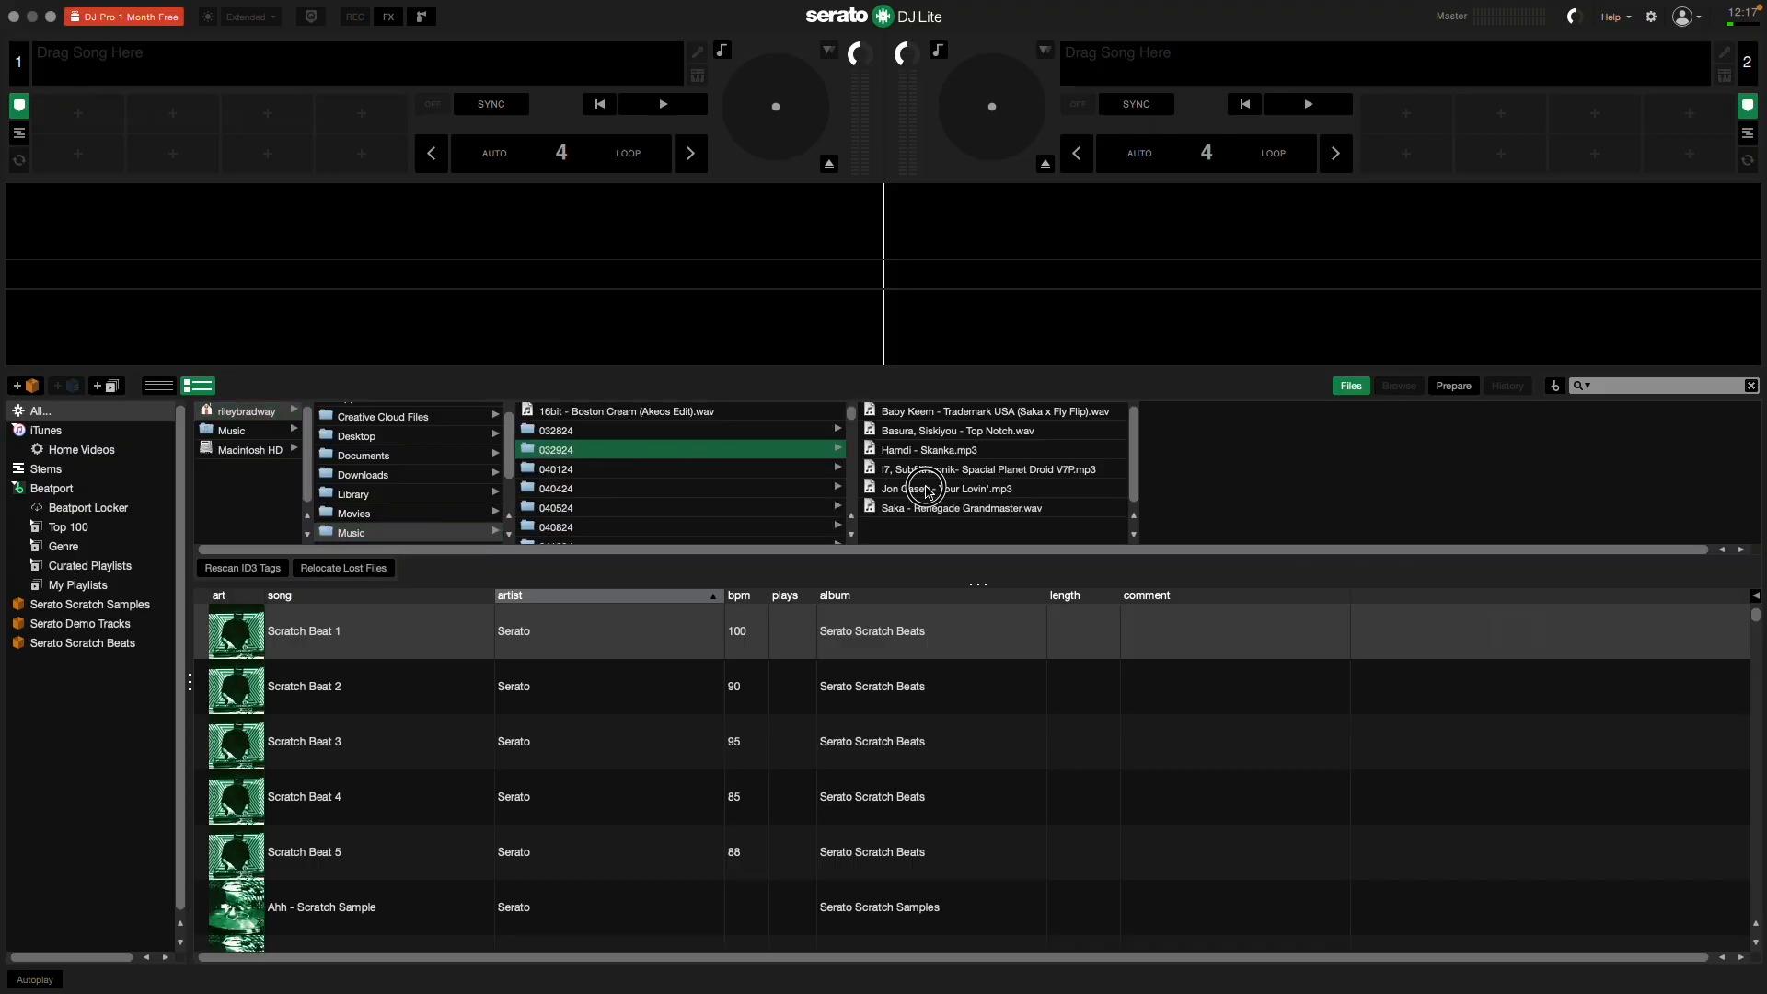
{"action": "left_click", "coordinate": [959, 488]}
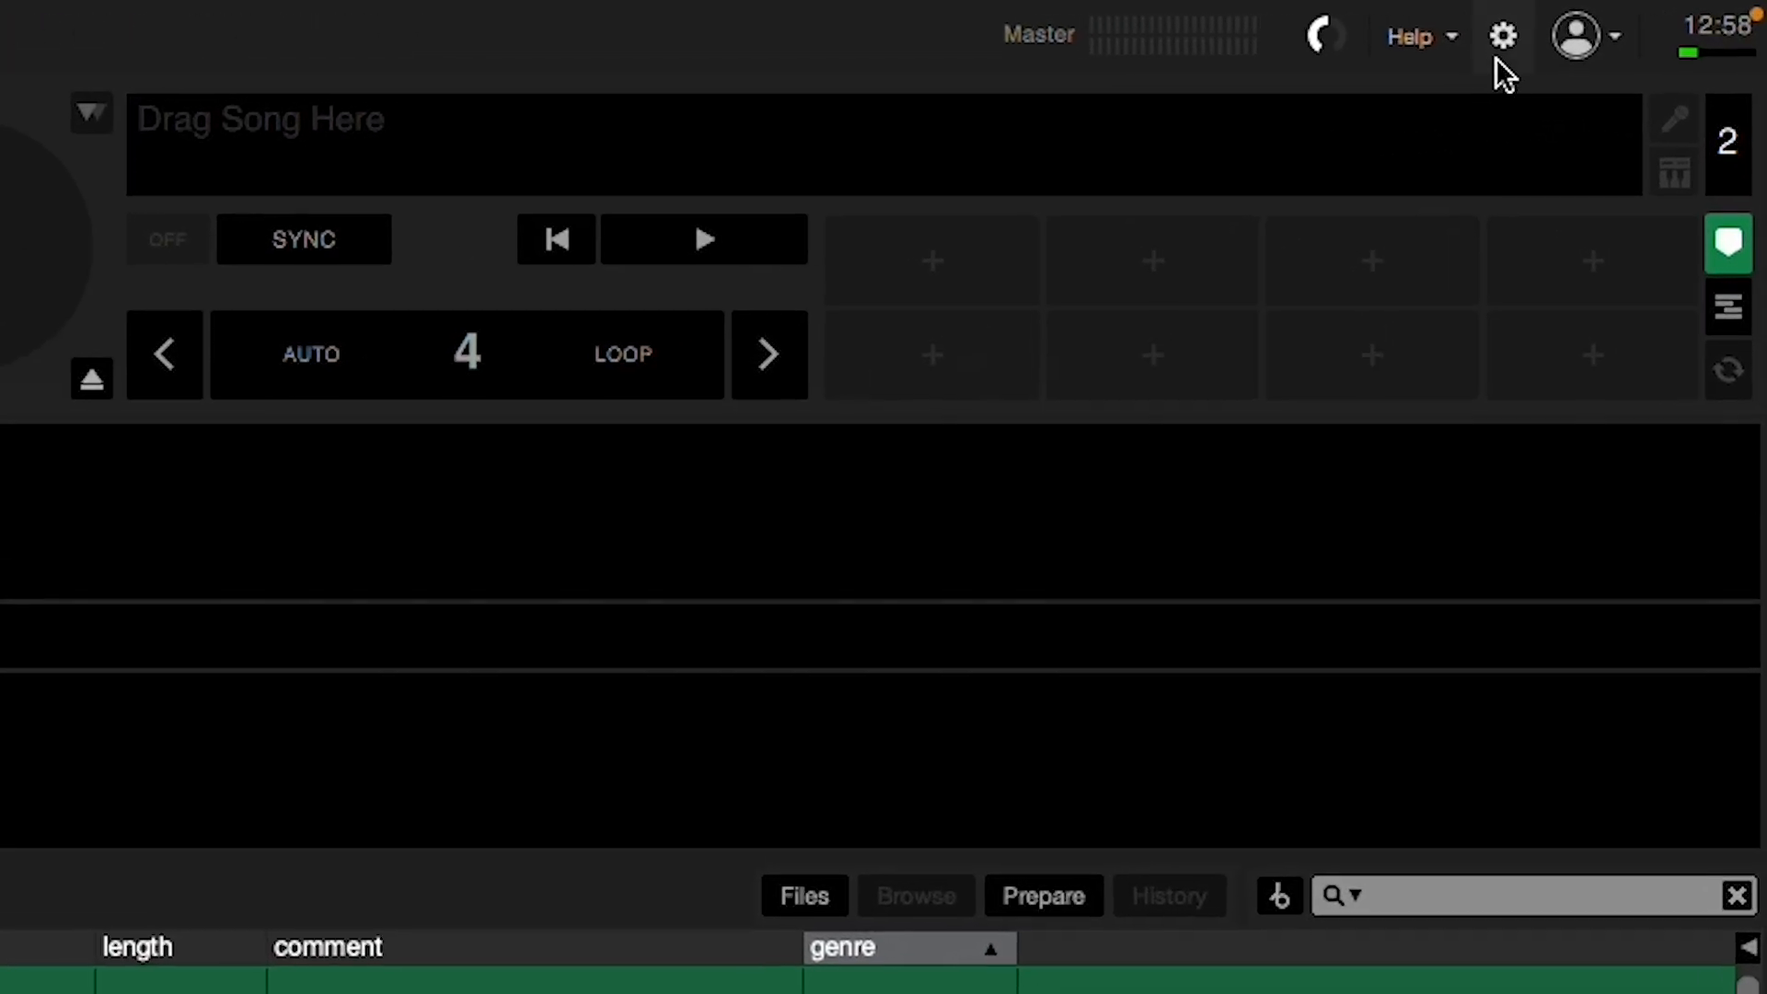
Tick Use Laptop Speakers in the Audio settings.
{"action": "left_click", "coordinate": [1502, 35]}
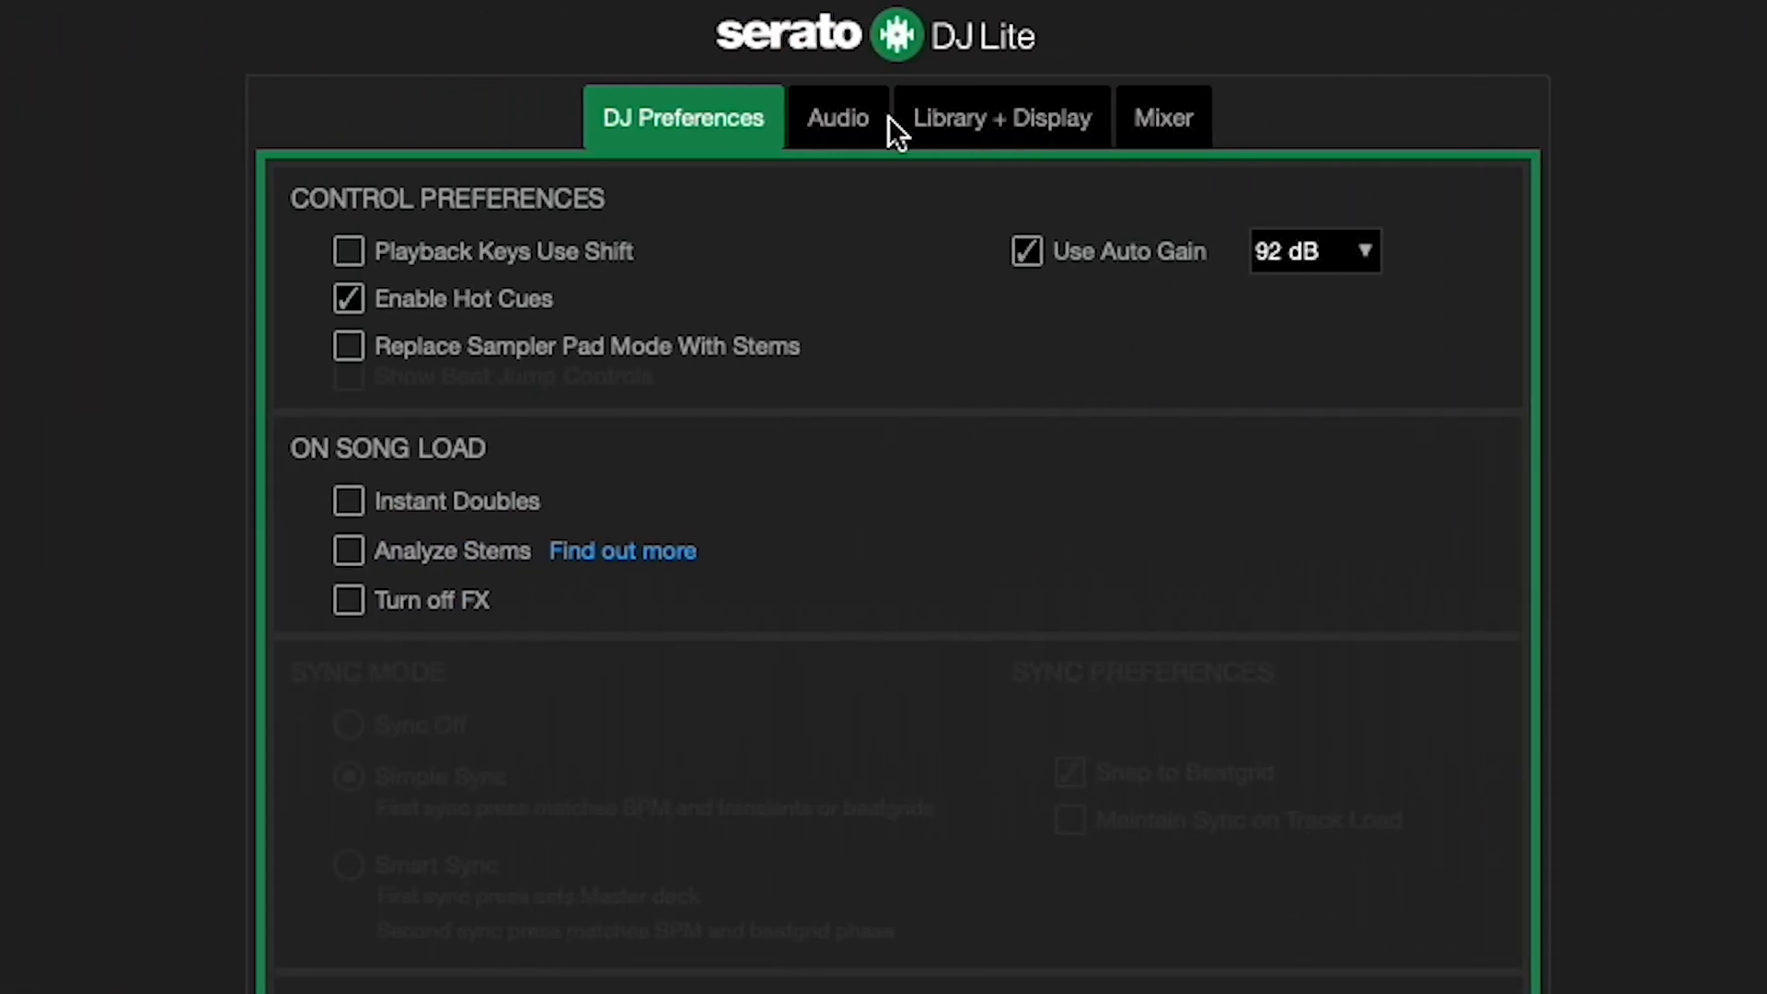
{"action": "left_click", "coordinate": [838, 117]}
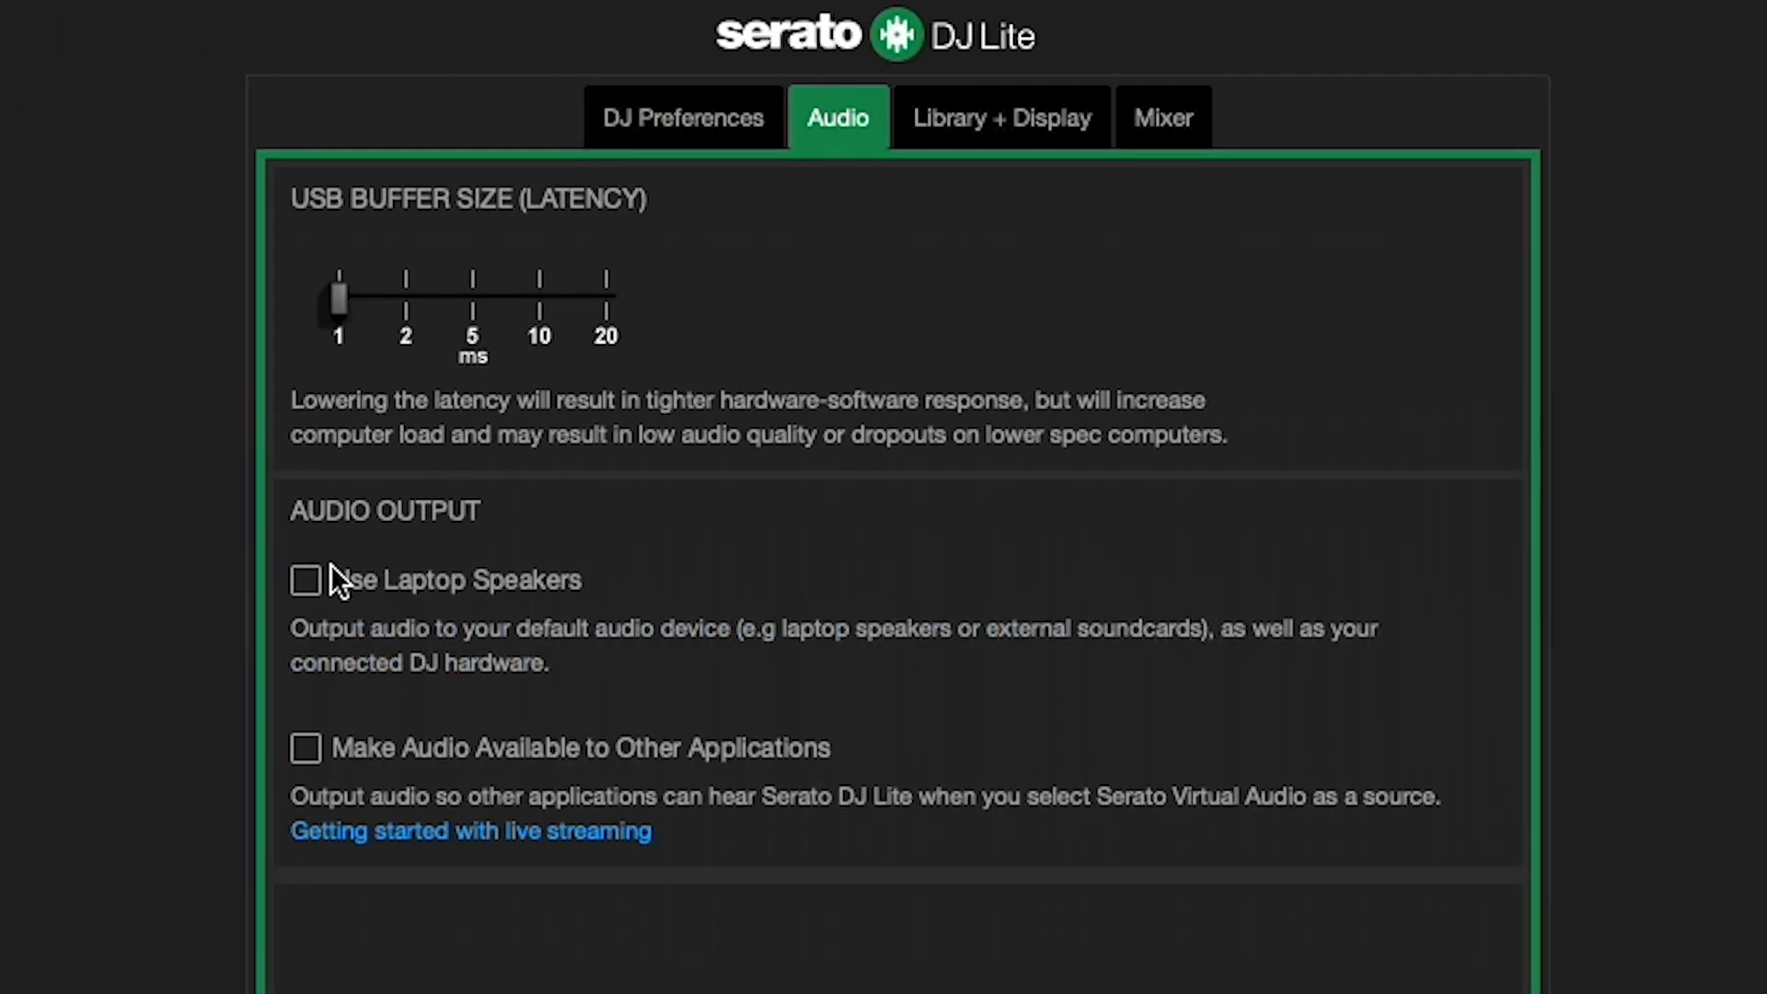
{"action": "left_click", "coordinate": [305, 578]}
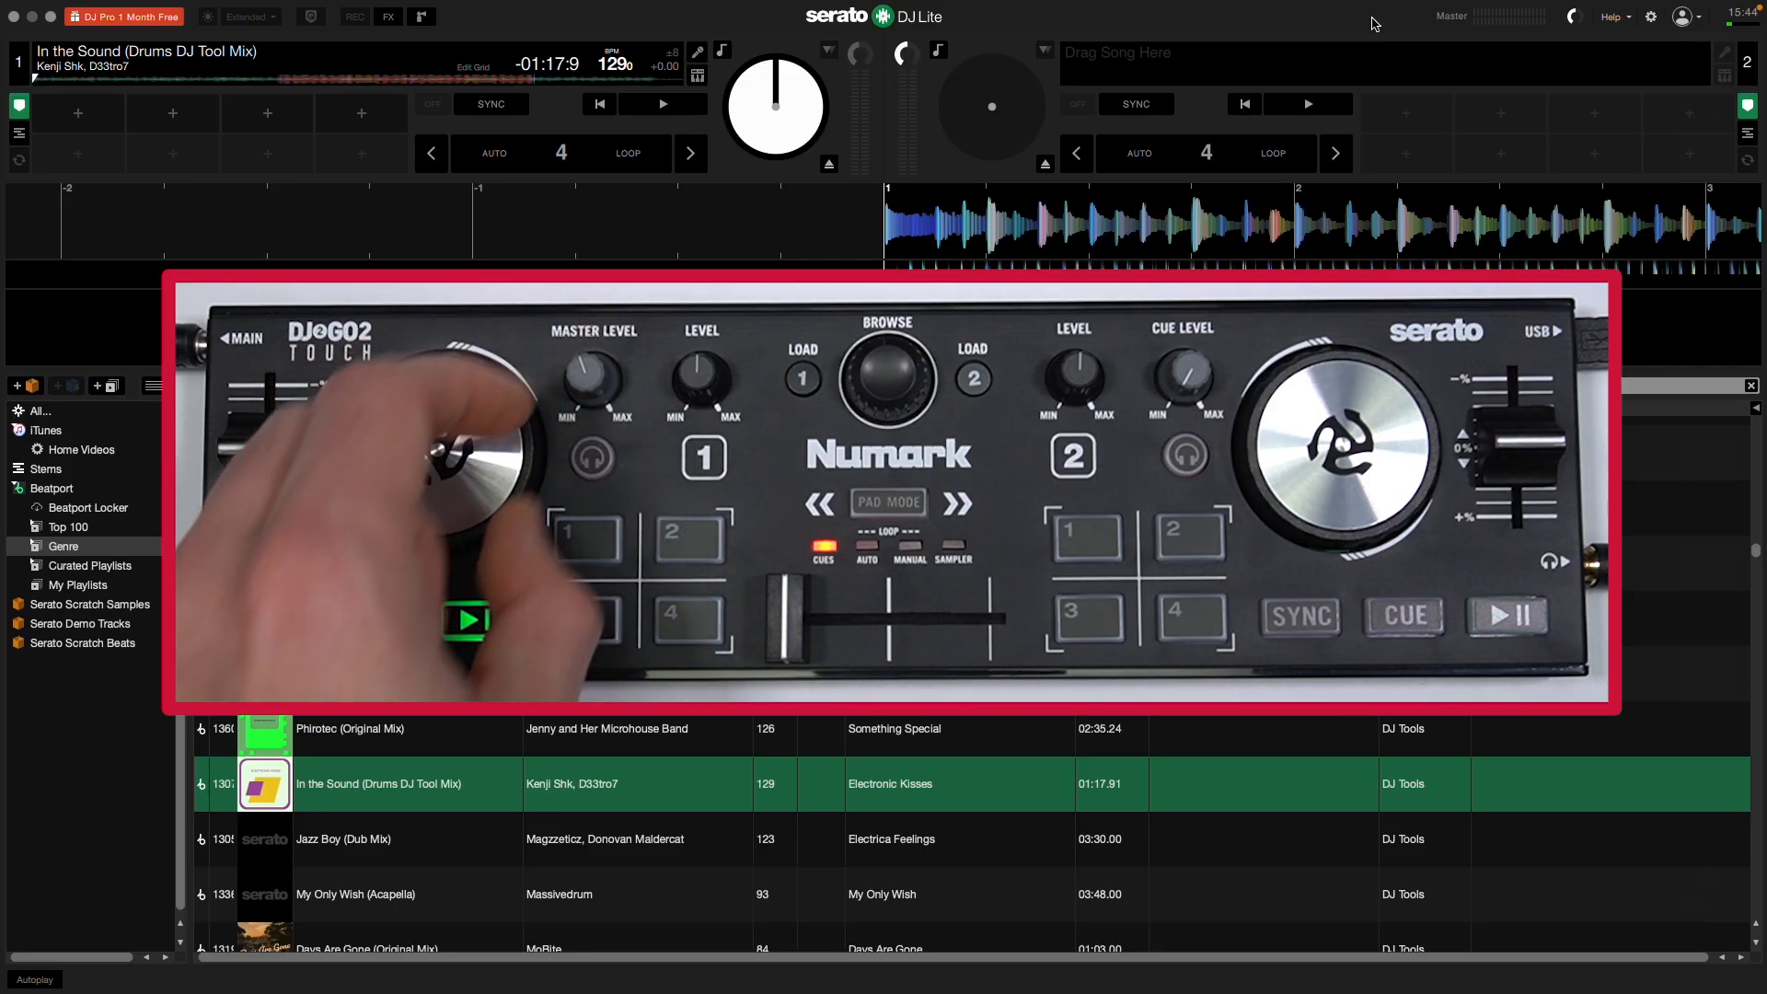
Mix In the Sound (Drums DJ Tool Mix) into Phirotec (Original Mix), synced at 129 BPM on deck 2.
{"action": "left_click", "coordinate": [663, 104]}
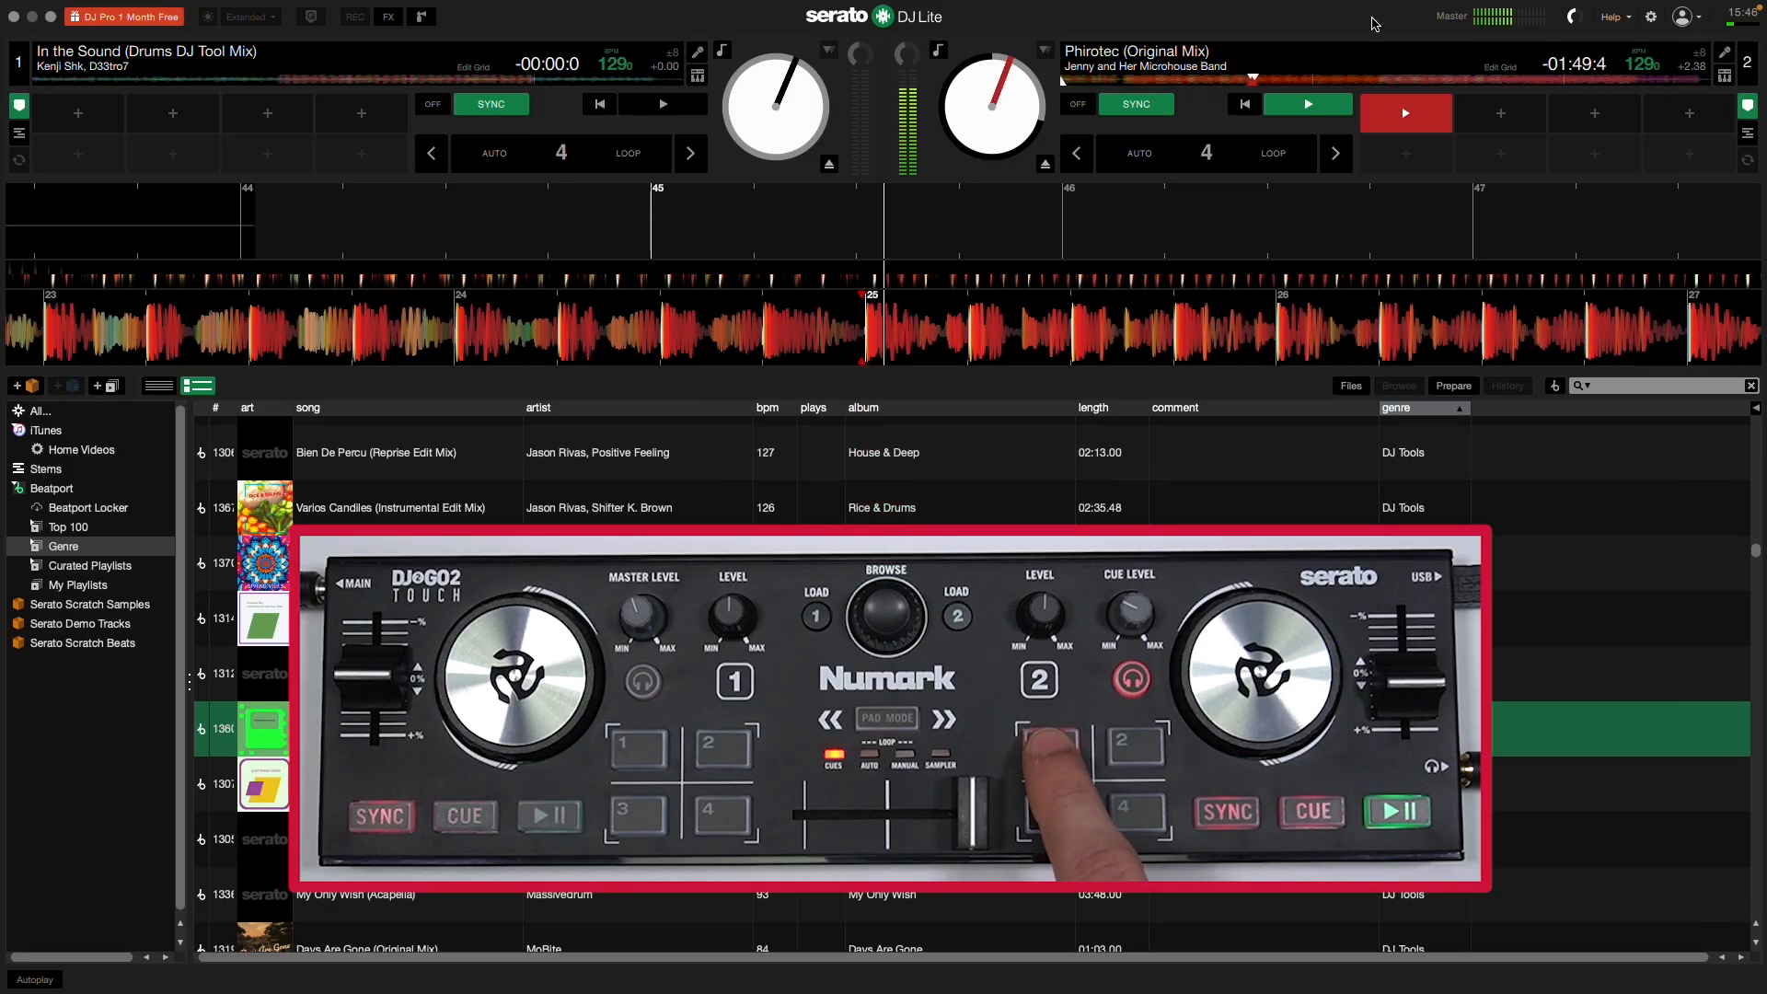
Save hot cues 1 and 2 on Phirotec and trigger two-beat auto loops.
{"action": "left_click", "coordinate": [1499, 112]}
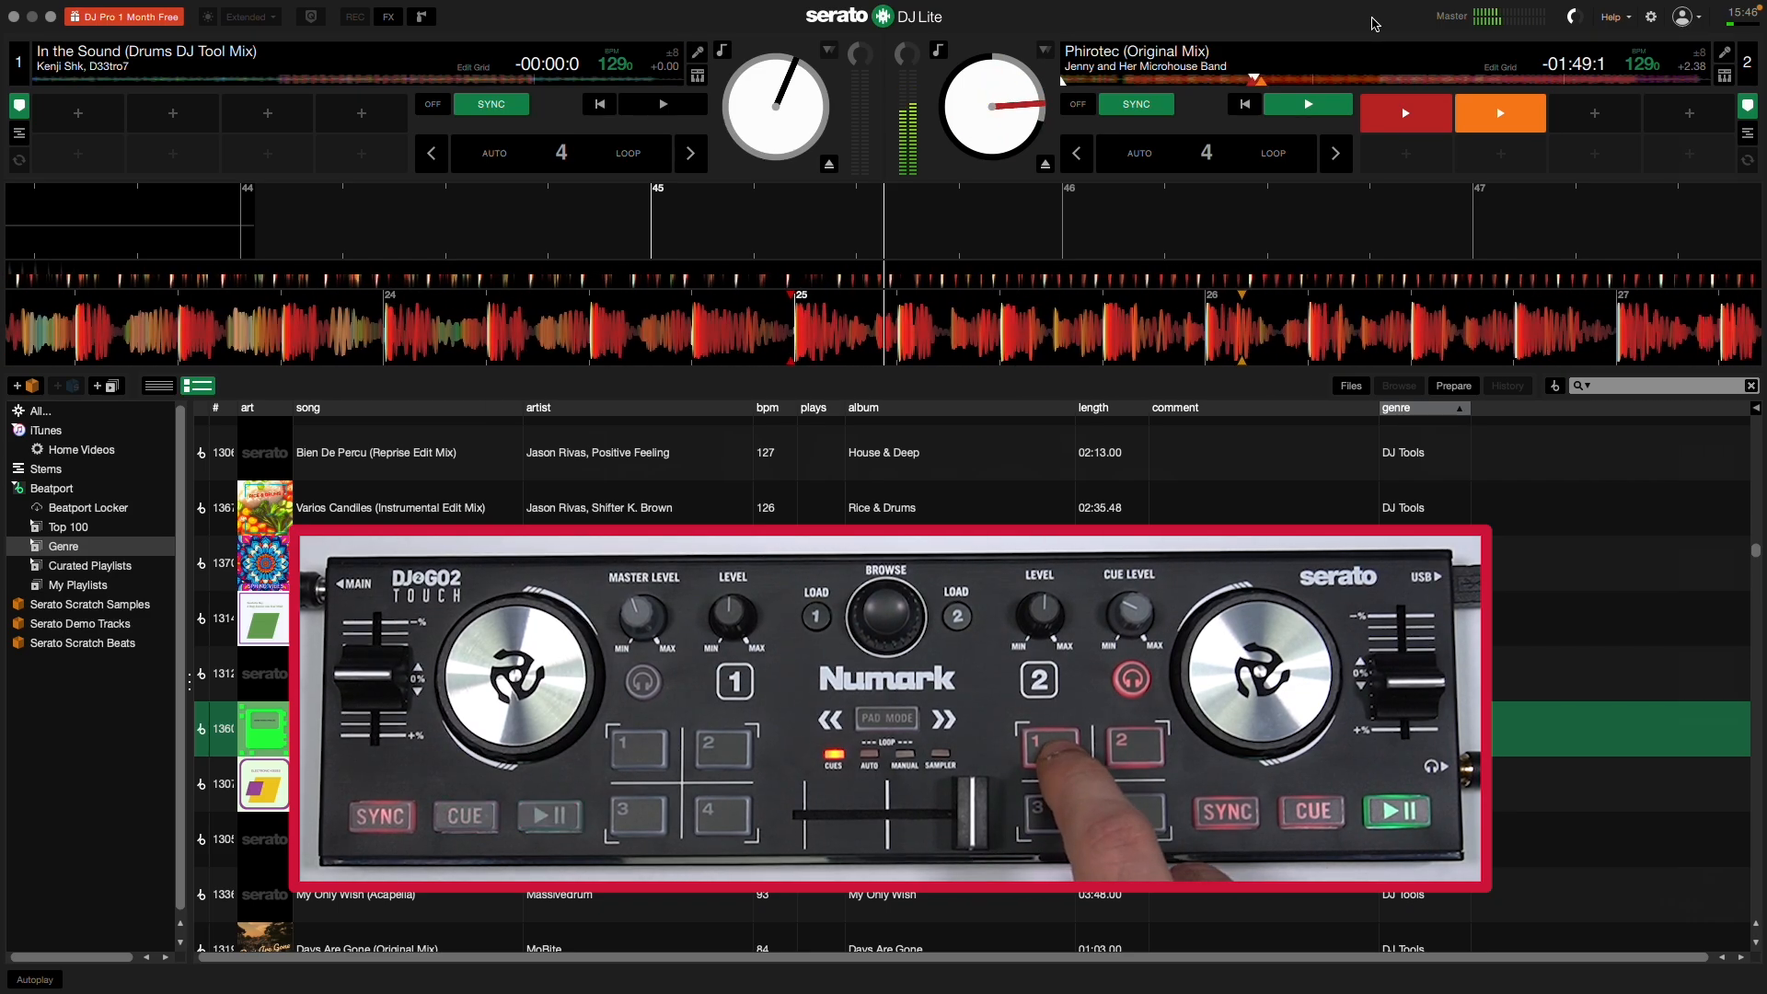
{"action": "left_click", "coordinate": [548, 815]}
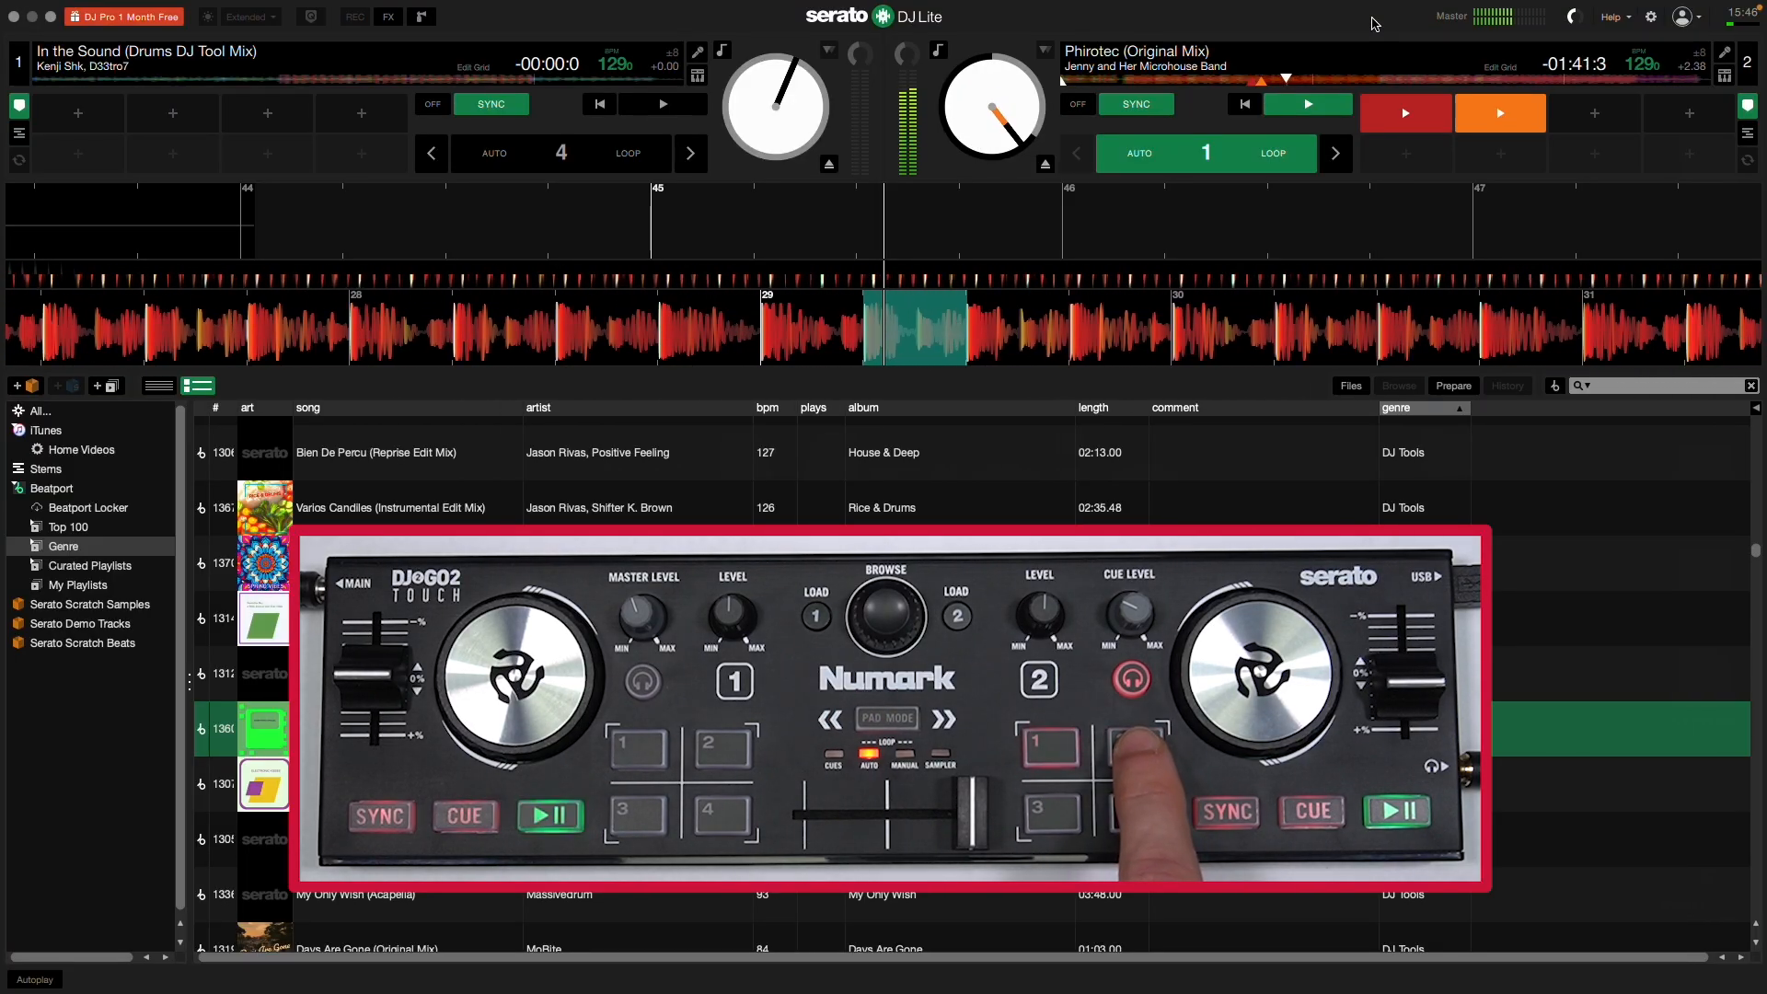
{"action": "left_click", "coordinate": [1334, 153]}
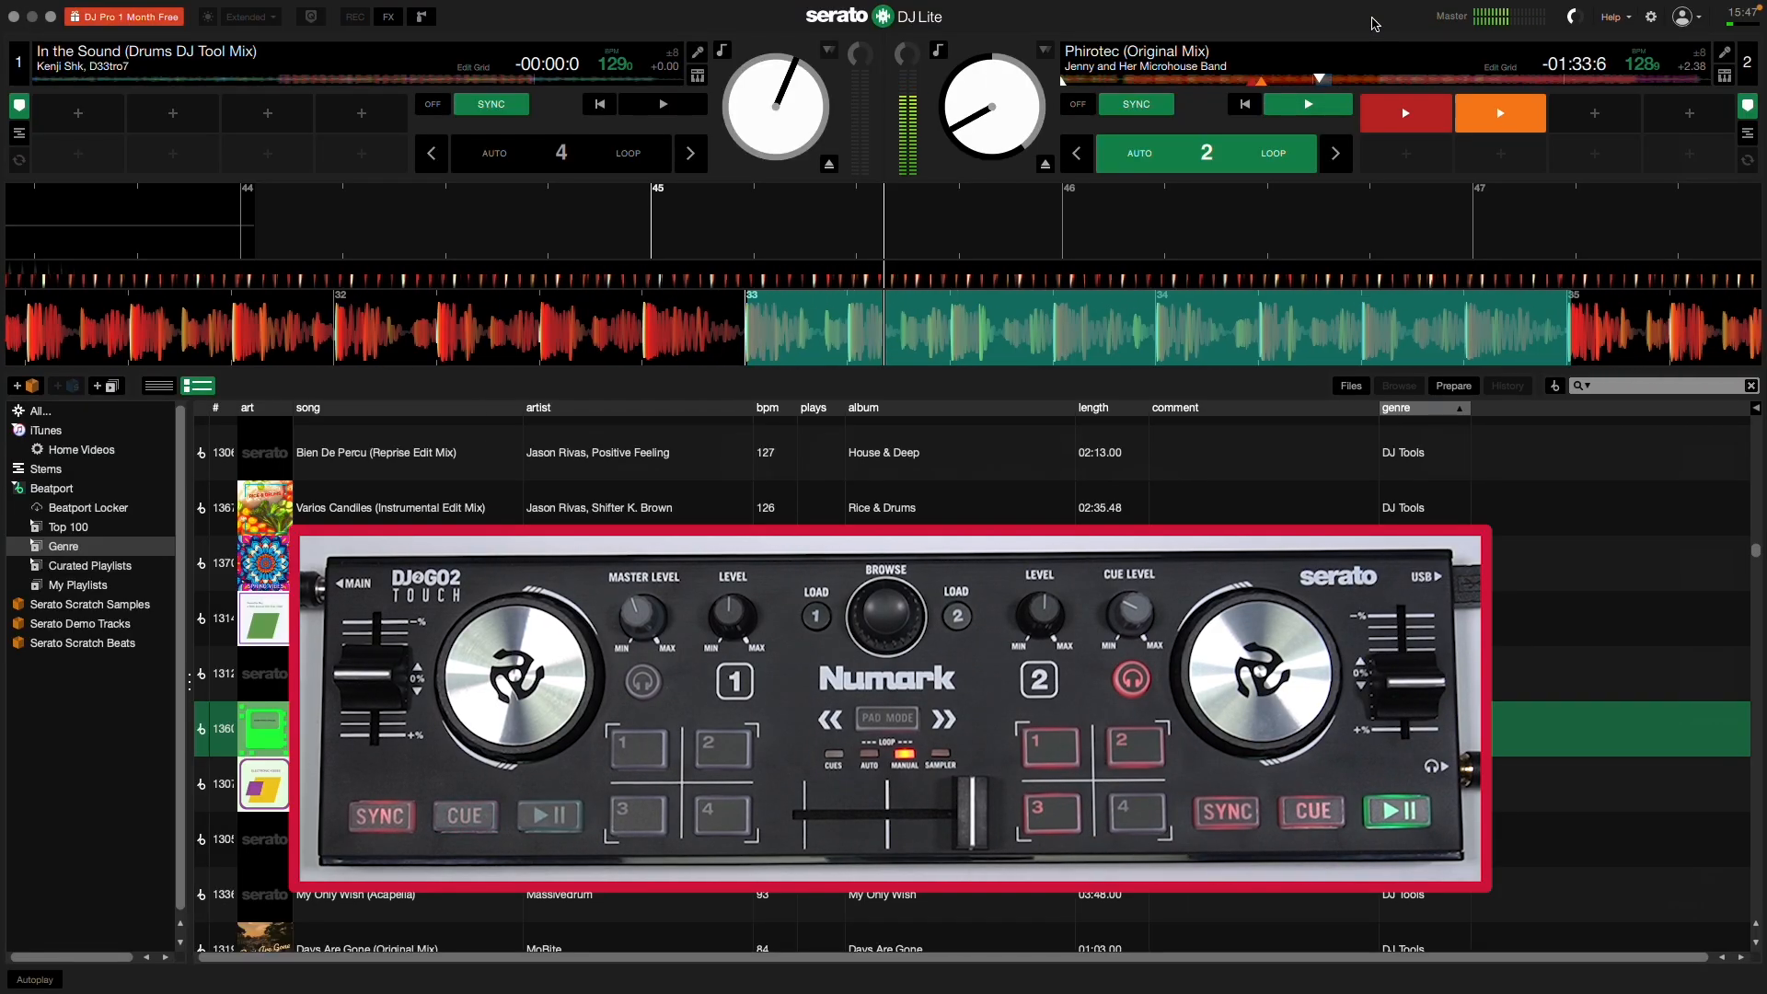
{"action": "left_click", "coordinate": [548, 814]}
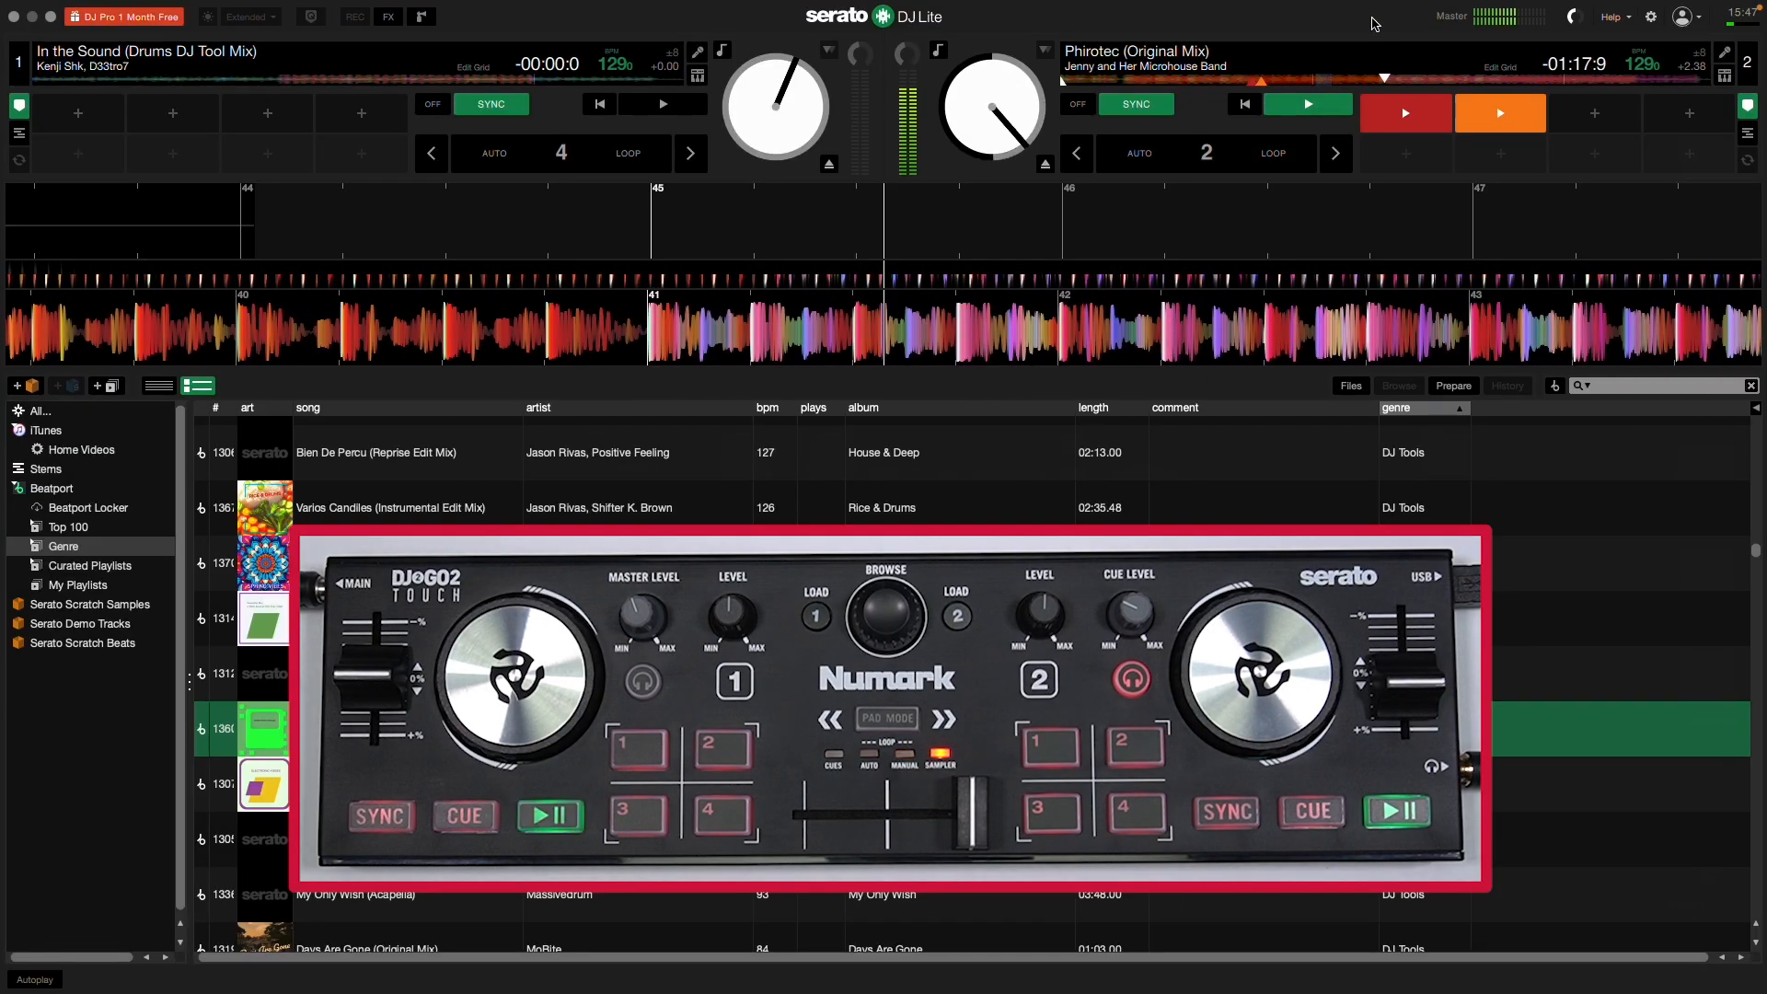